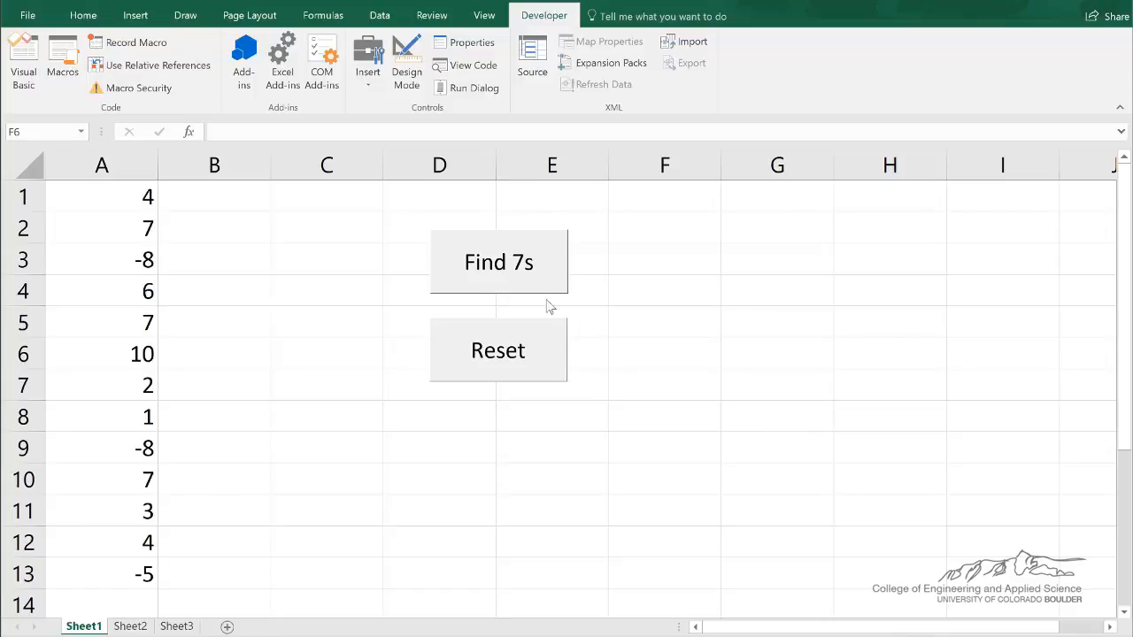
mouse_move(247, 277)
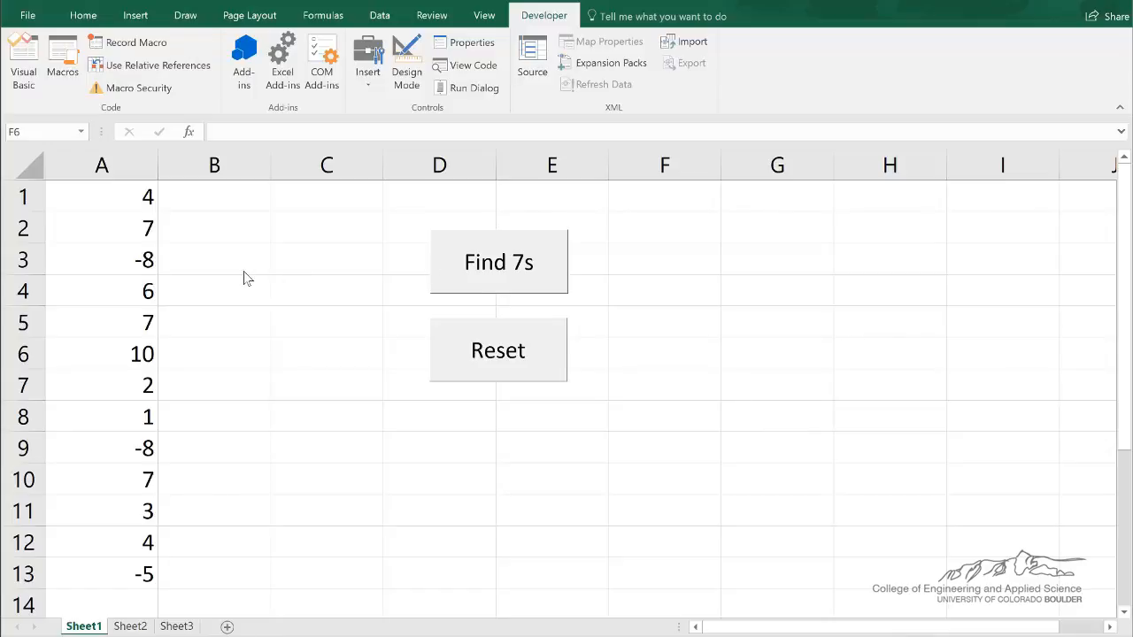
mouse_move(144, 219)
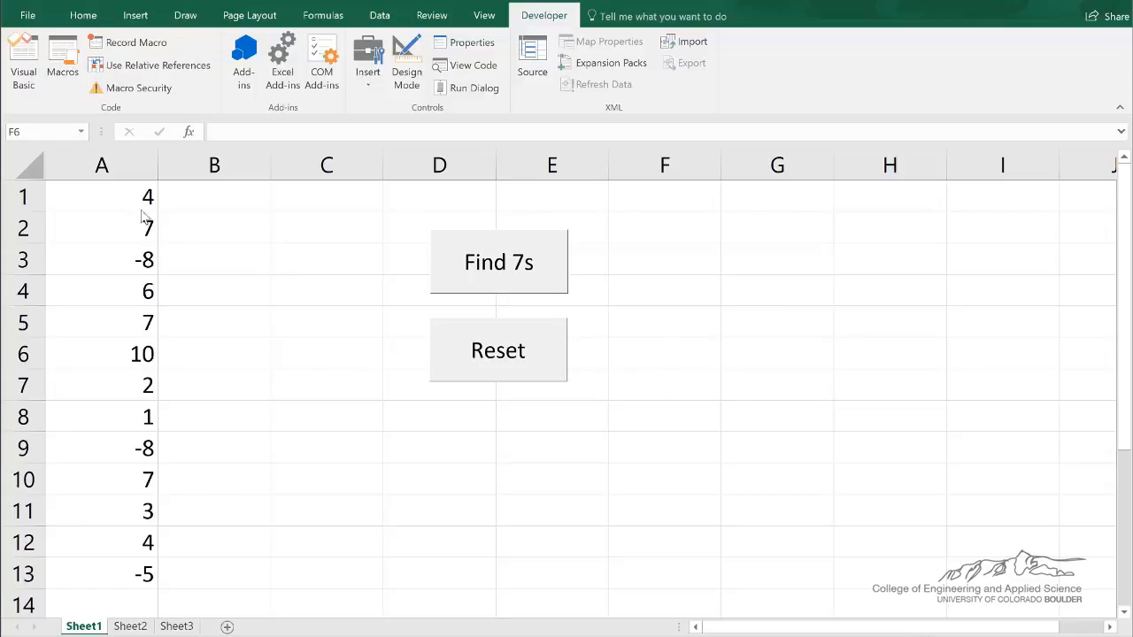
- Select the column A numbers, run Find 7s to list matching rows, then Reset to clear column C
left_click_drag(102, 196, 102, 447)
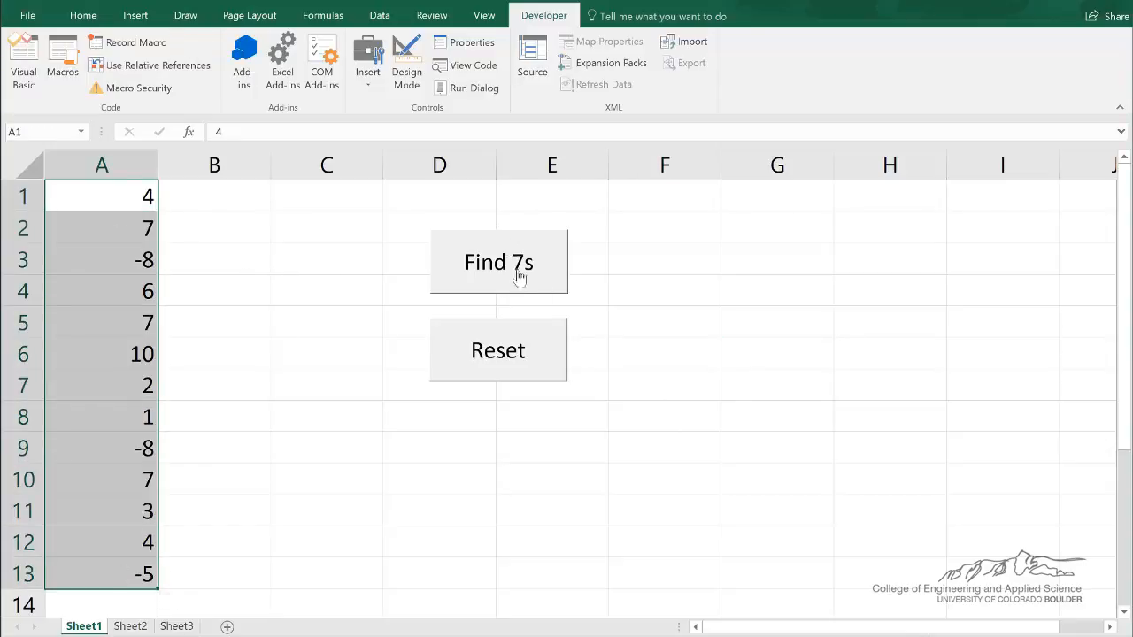
mouse_move(459, 274)
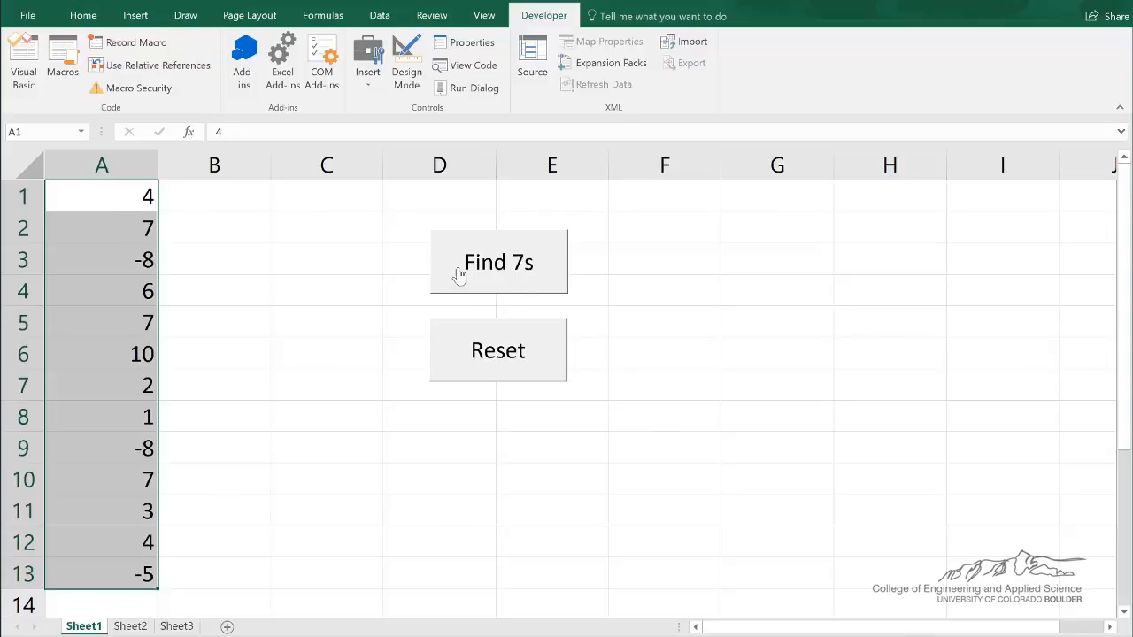
left_click(497, 261)
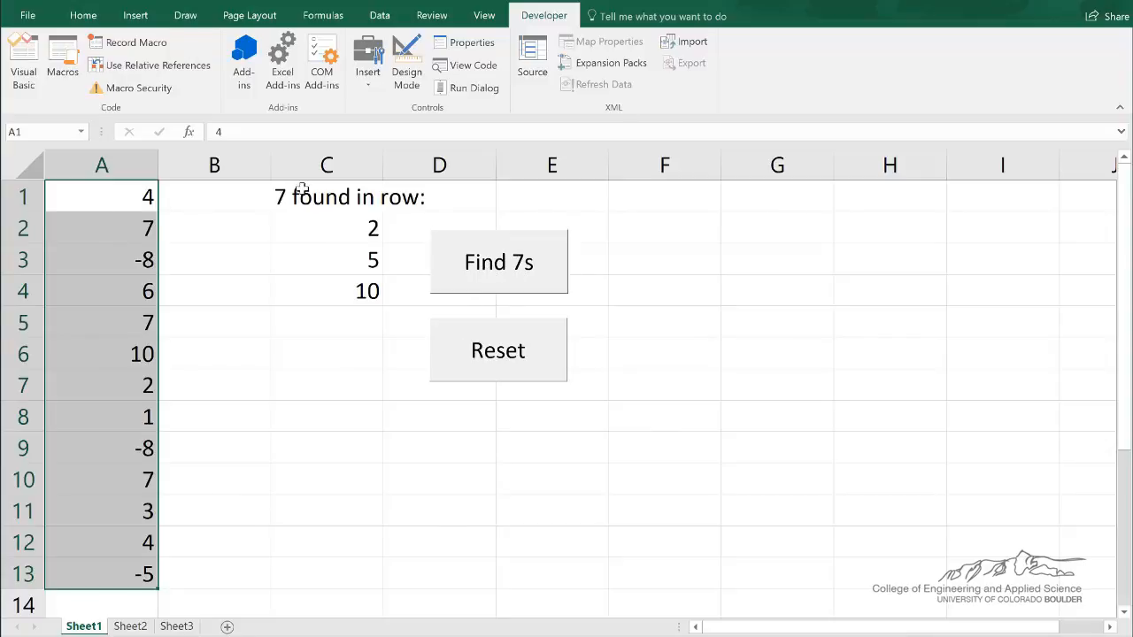
mouse_move(304, 205)
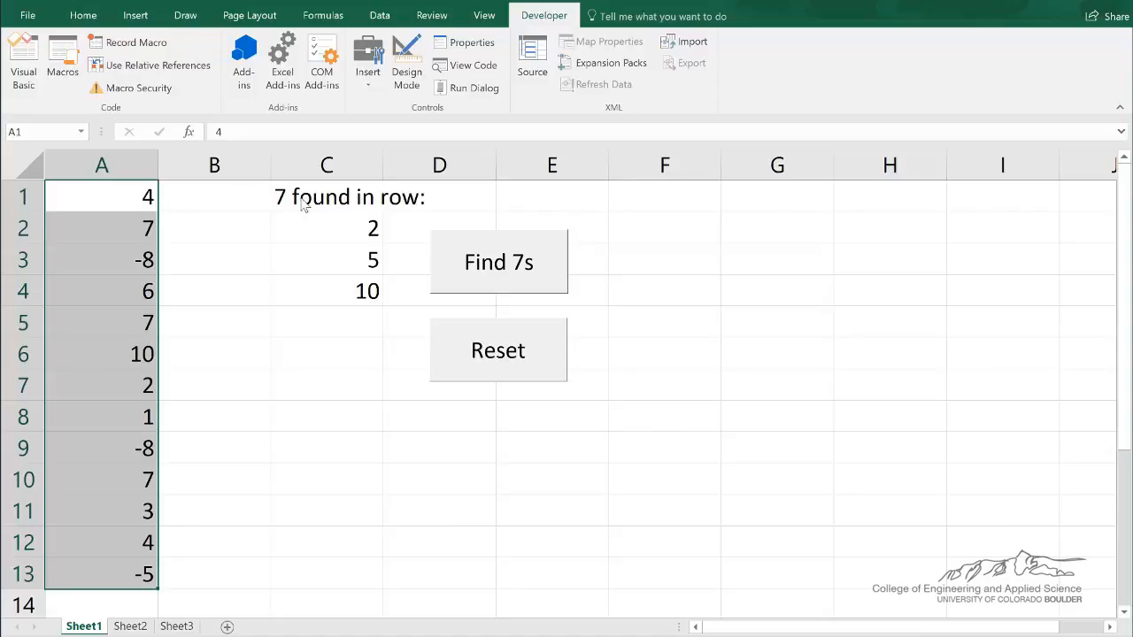
mouse_move(359, 226)
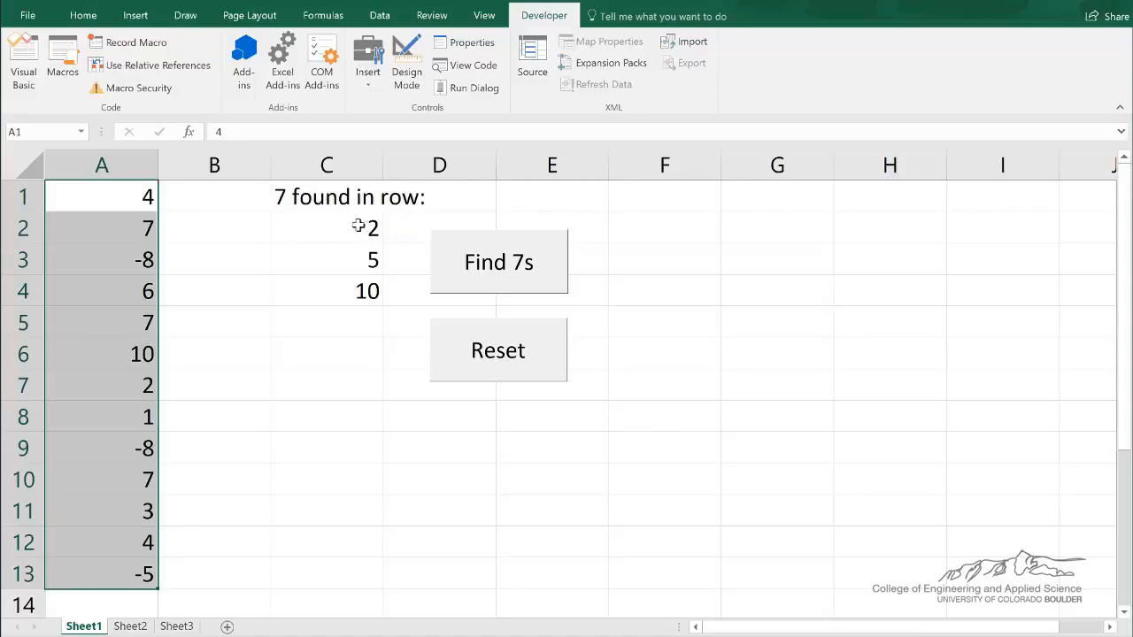
mouse_move(128, 237)
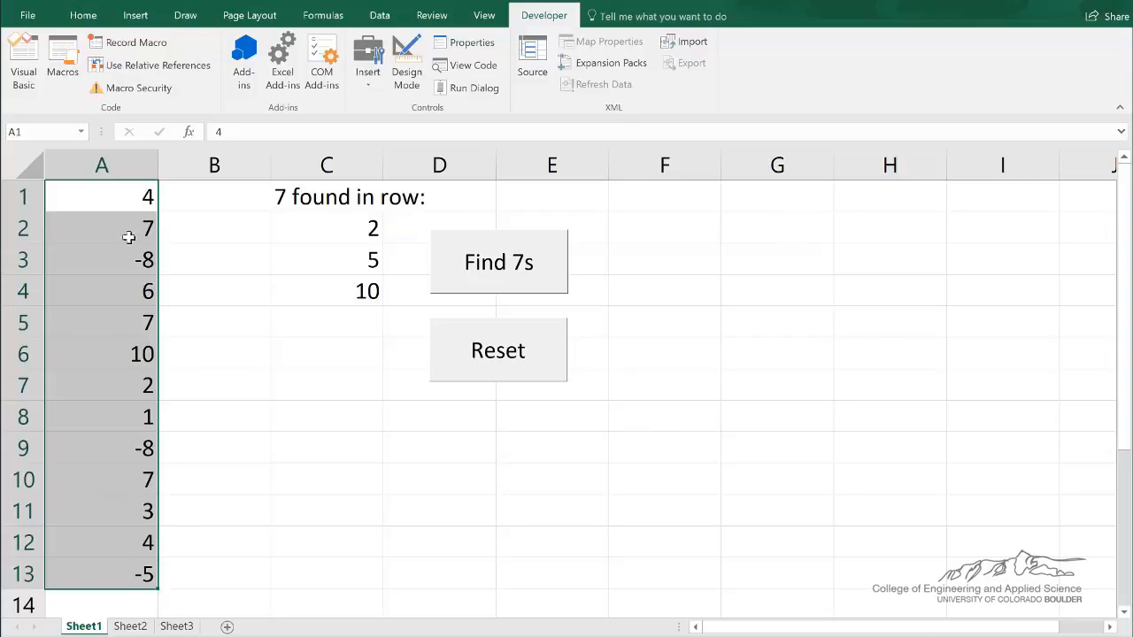
mouse_move(307, 310)
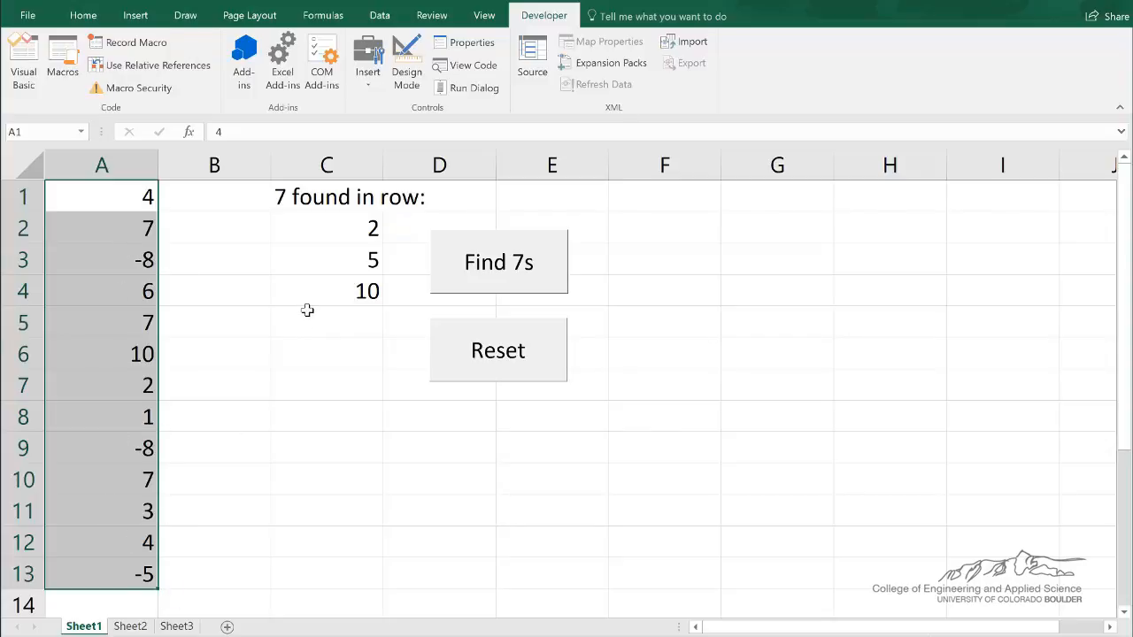
left_click(497, 350)
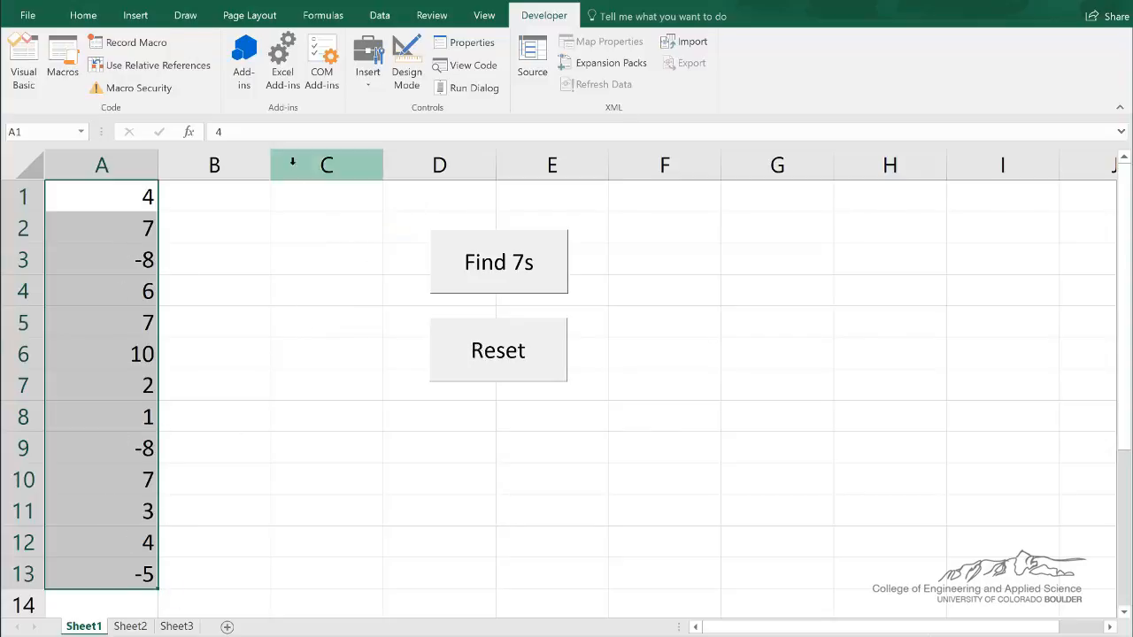
mouse_move(321, 233)
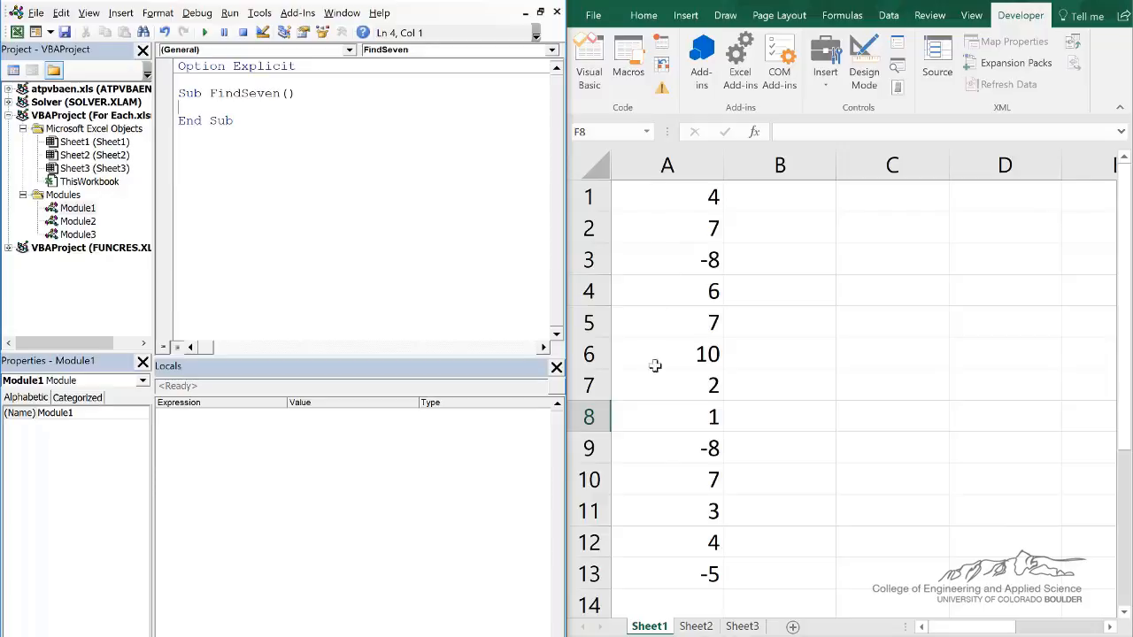
mouse_move(657, 467)
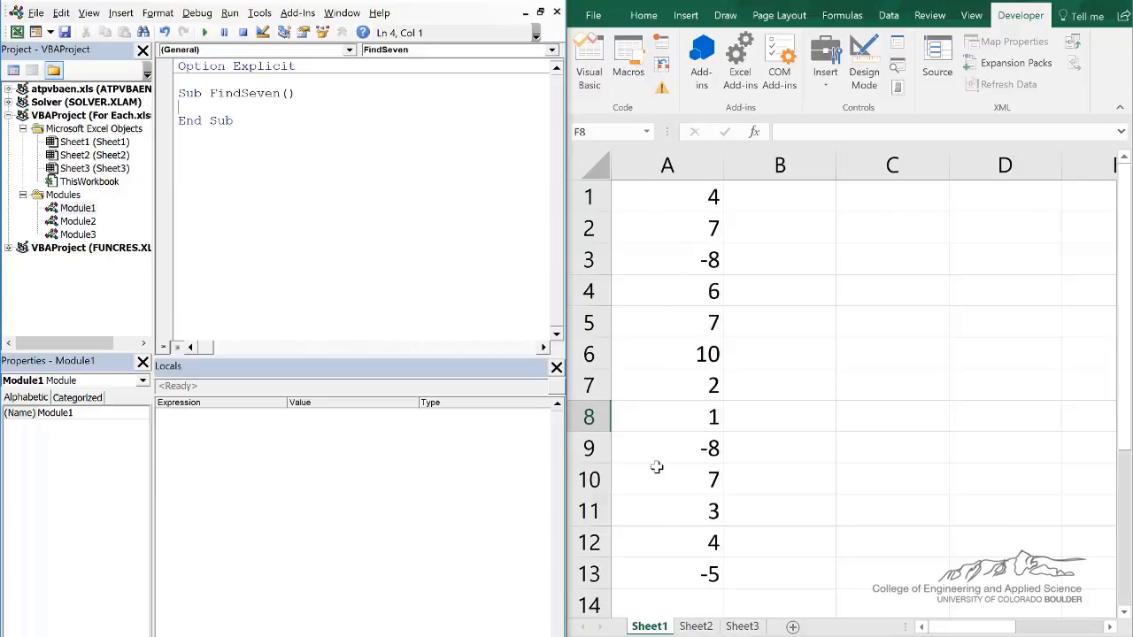
- Declare i and nr As Integer in FindSeven and set nr = Selection.Rows.Count
type("Dim i As Integer, nr As Integer")
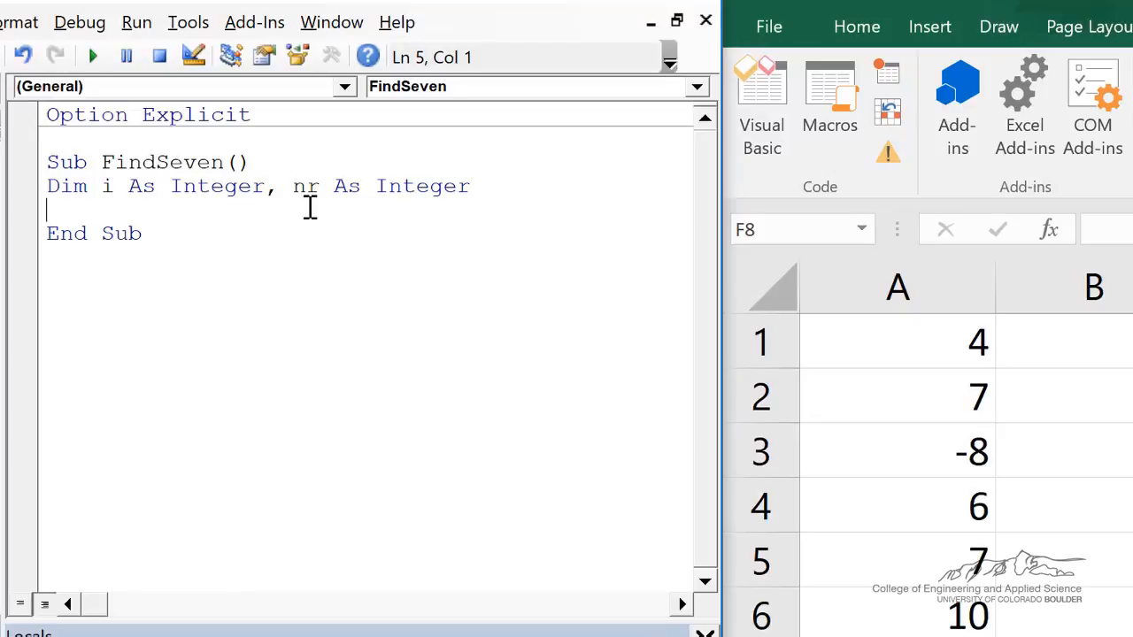
mouse_move(326, 213)
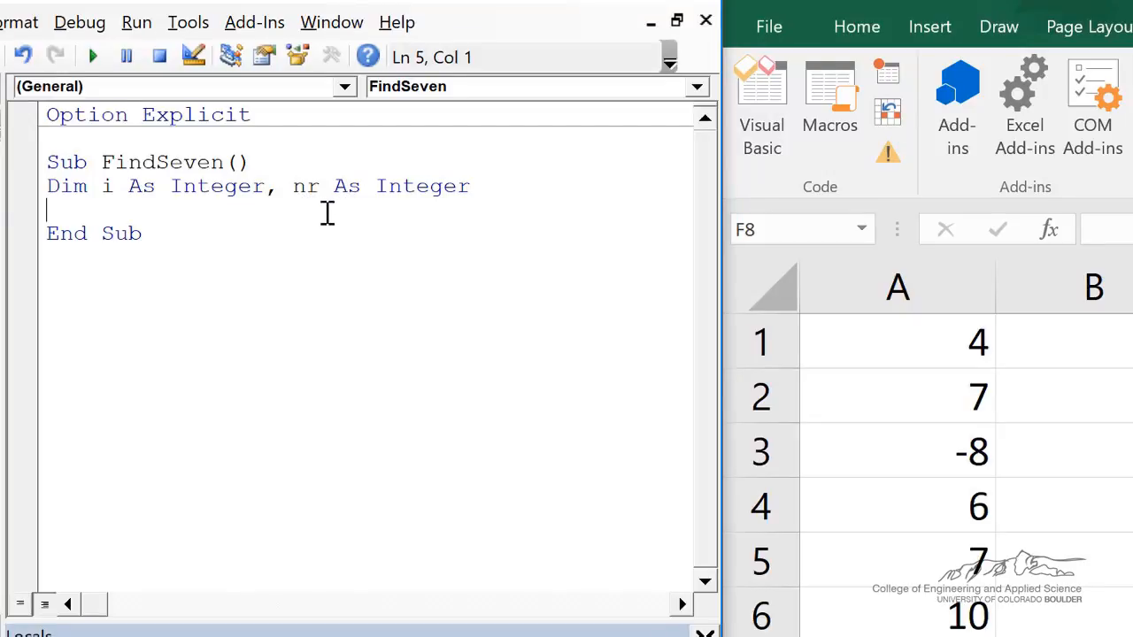
mouse_move(298, 201)
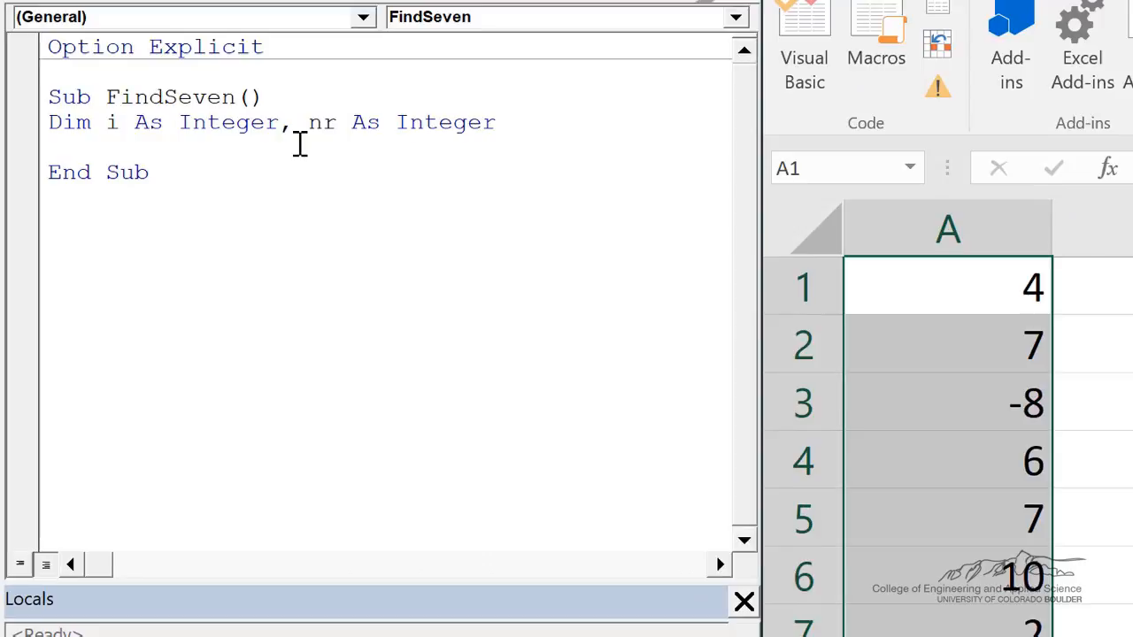
type("nr = Selection.Rows.Count")
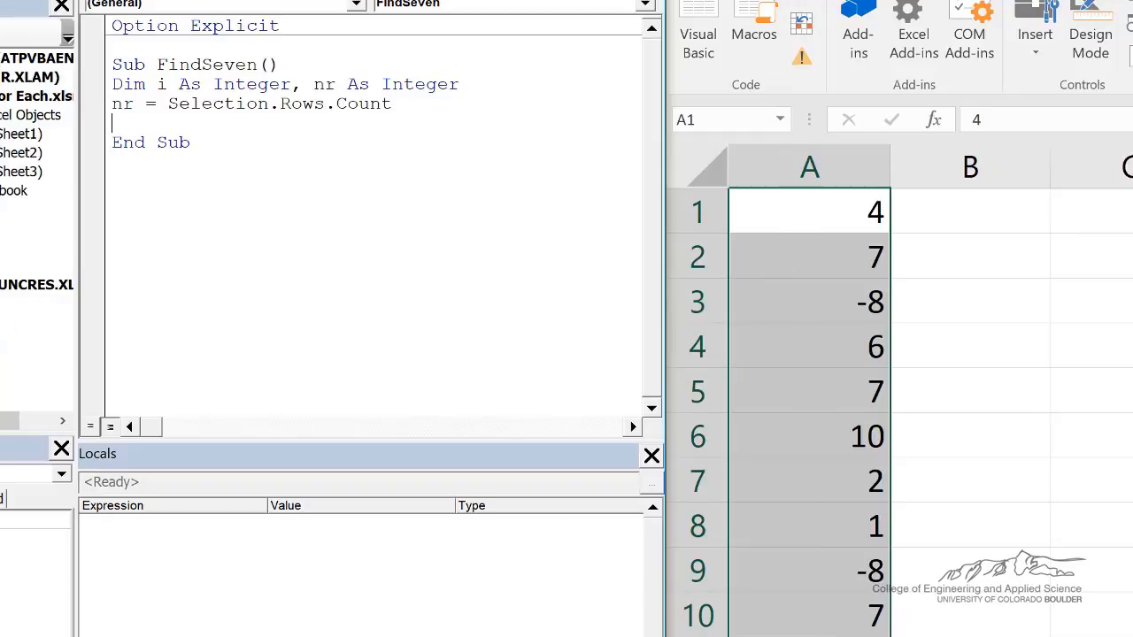
mouse_move(763, 268)
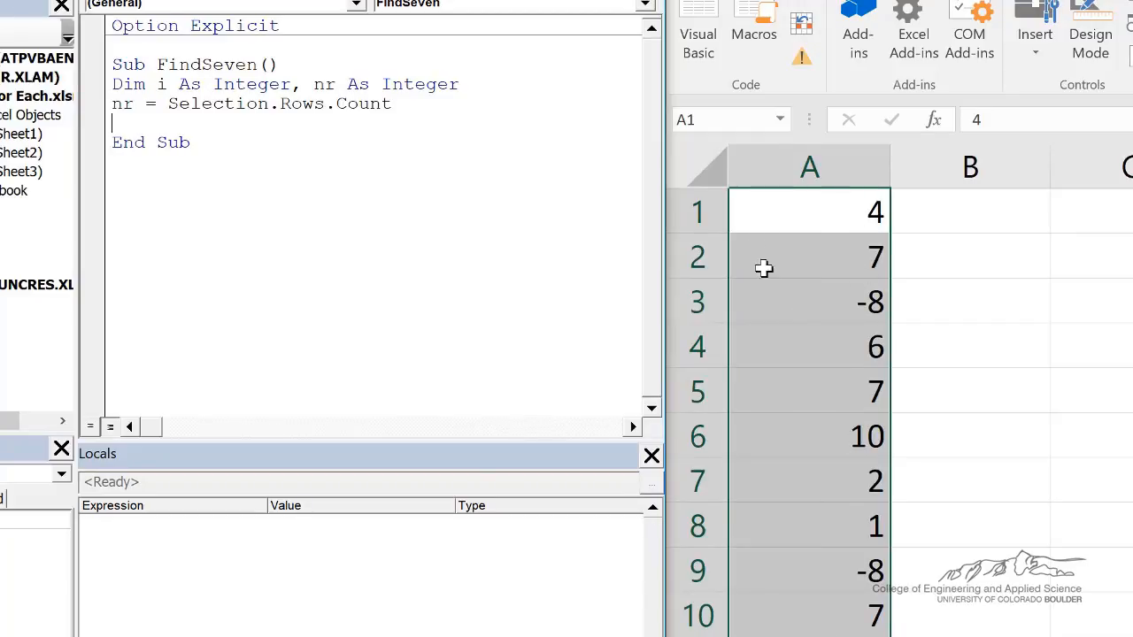
mouse_move(785, 233)
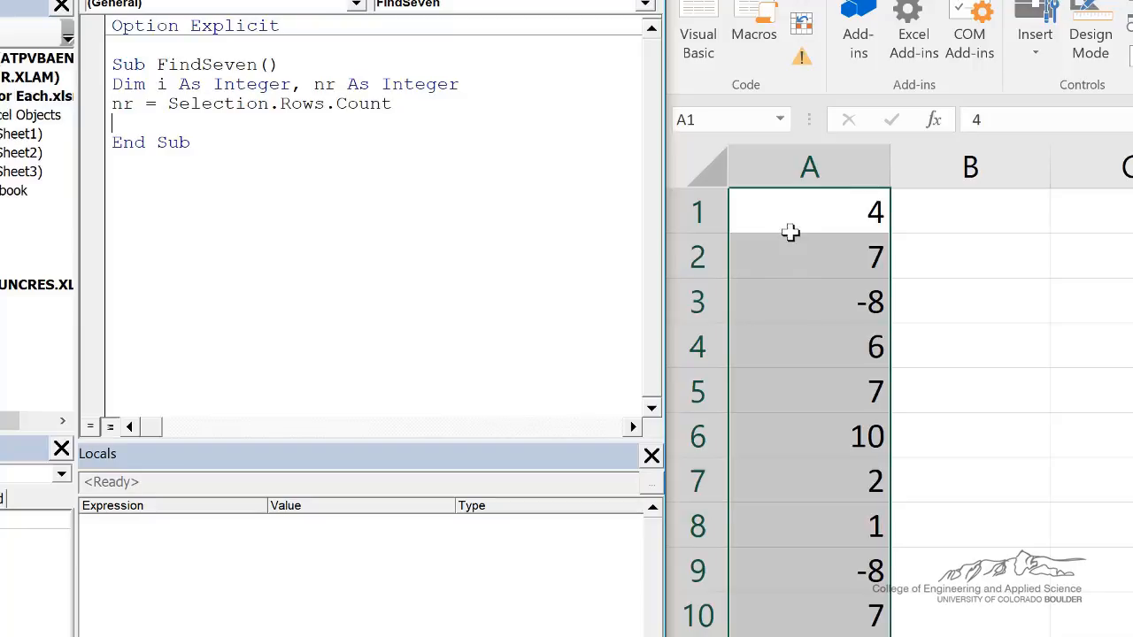
mouse_move(812, 262)
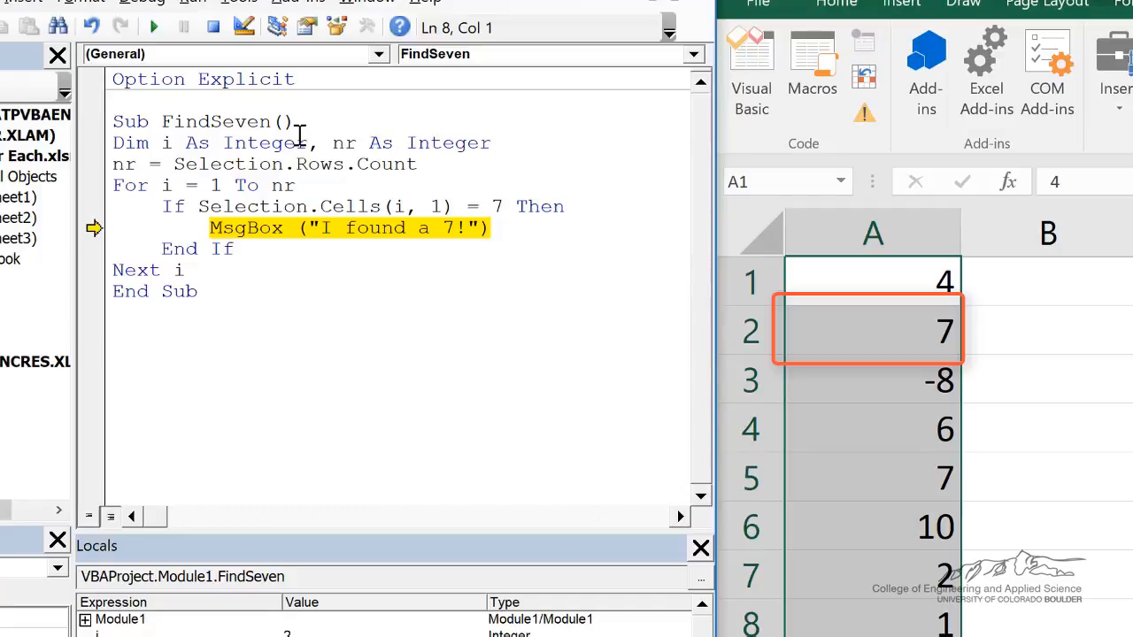
- Step FindSeven one line with F8 to debug the For i = 1 To nr loop checking for 7
key("F8")
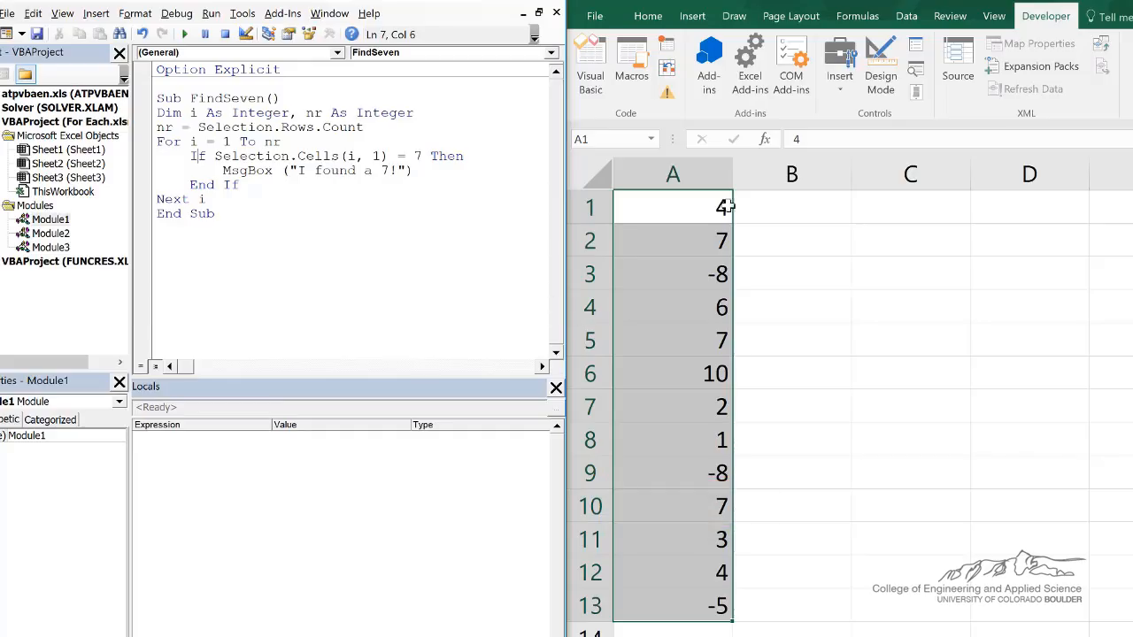
mouse_move(874, 219)
type(", ")
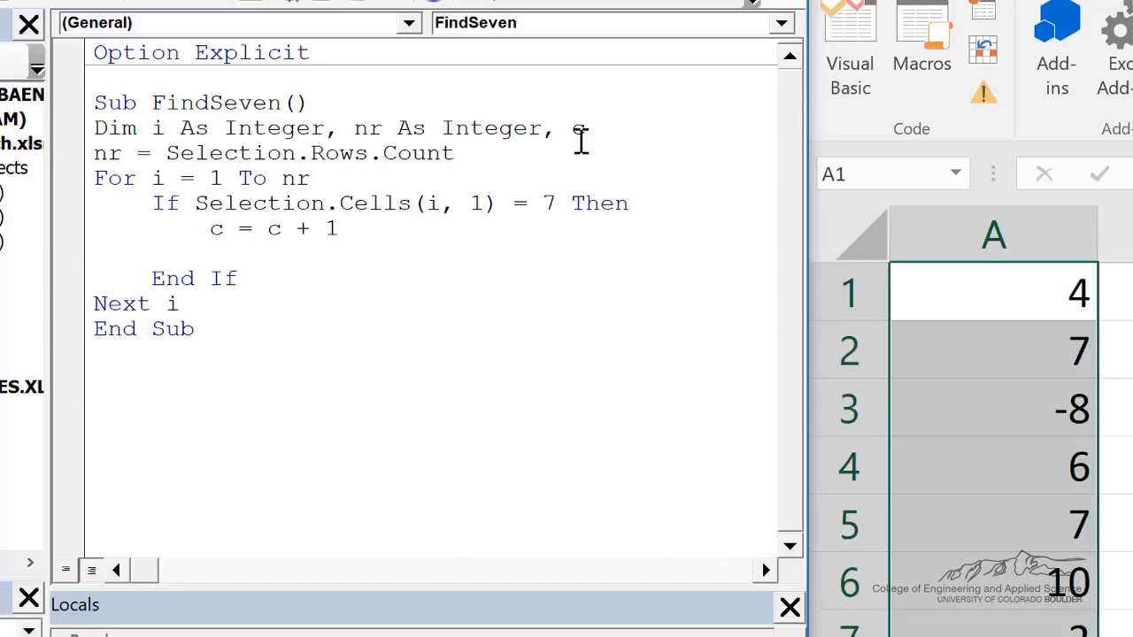
- Declare c As Integer and write each matching row number with Range("C" & c) = i
type("c As Integer")
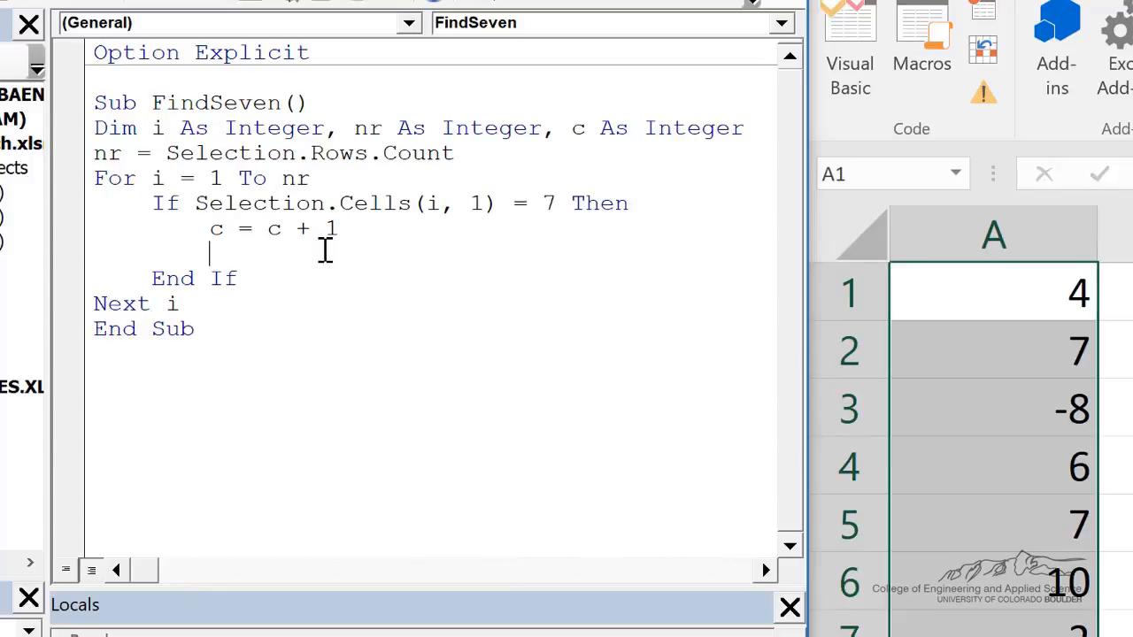
type("Range(\"C\" & c) = i")
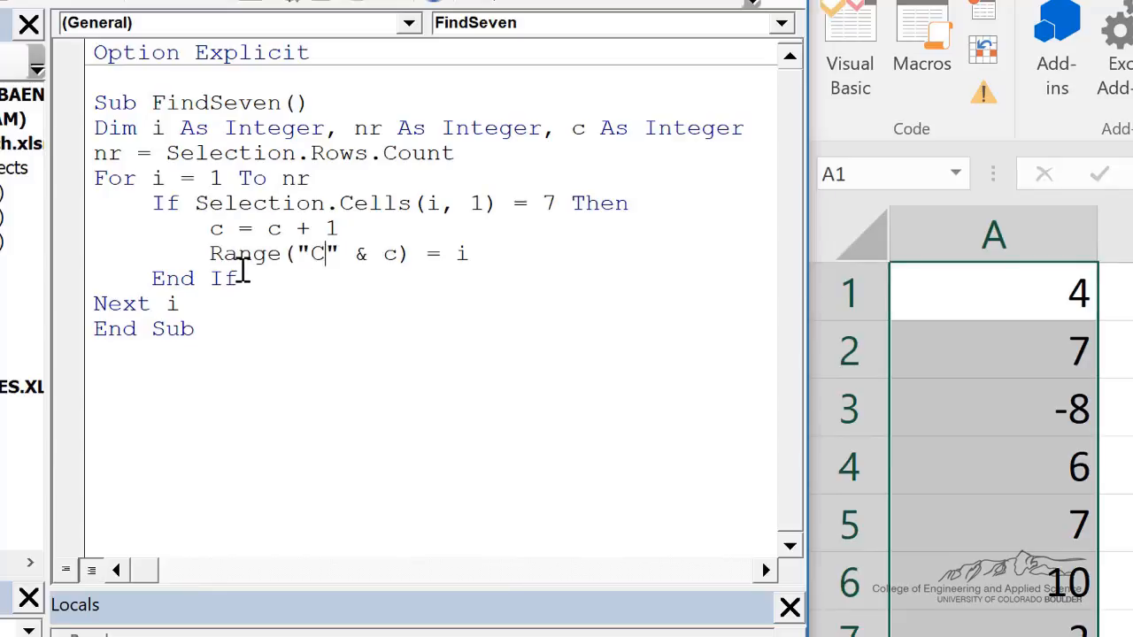
mouse_move(212, 261)
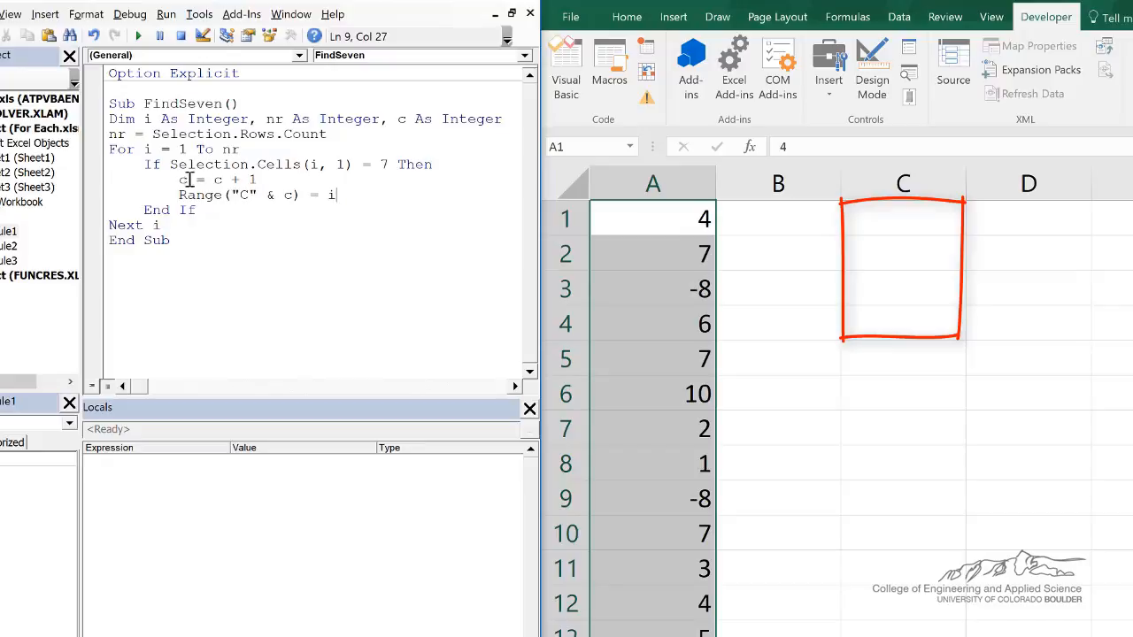
mouse_move(246, 195)
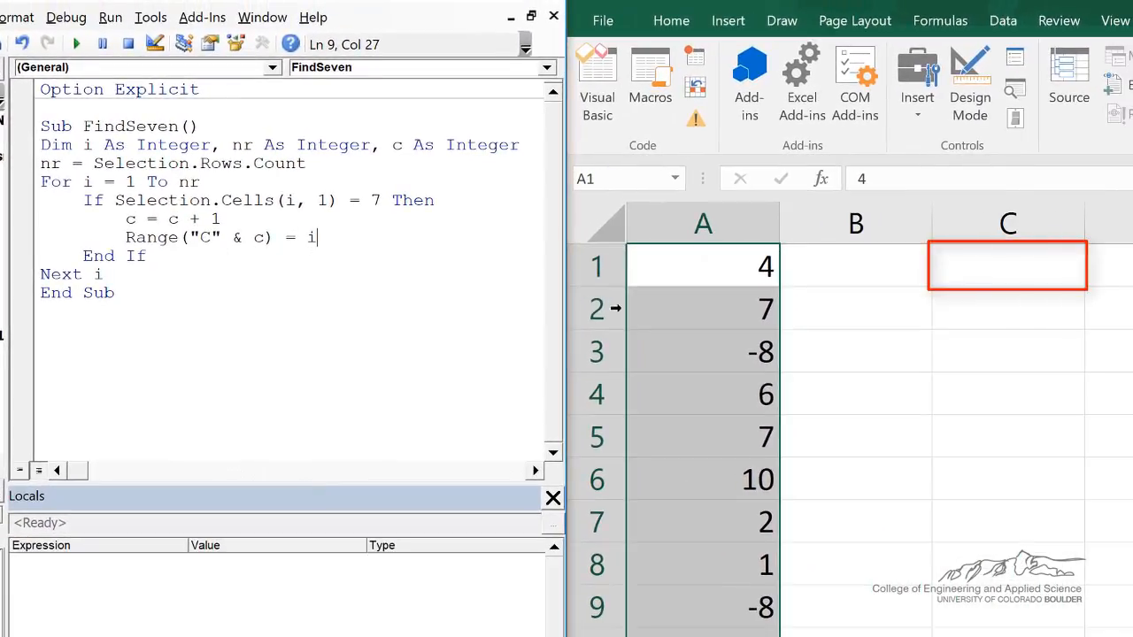
mouse_move(705, 310)
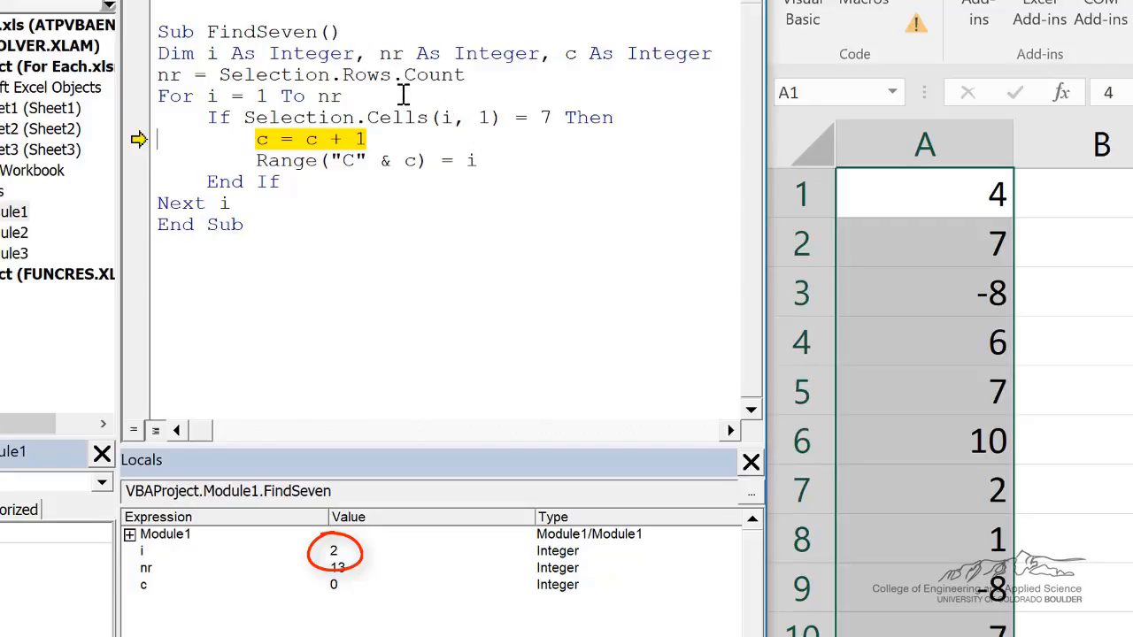
- Step through the loop with F8 so row 2 is written to C1 and the row 5 match is counted
key("F8")
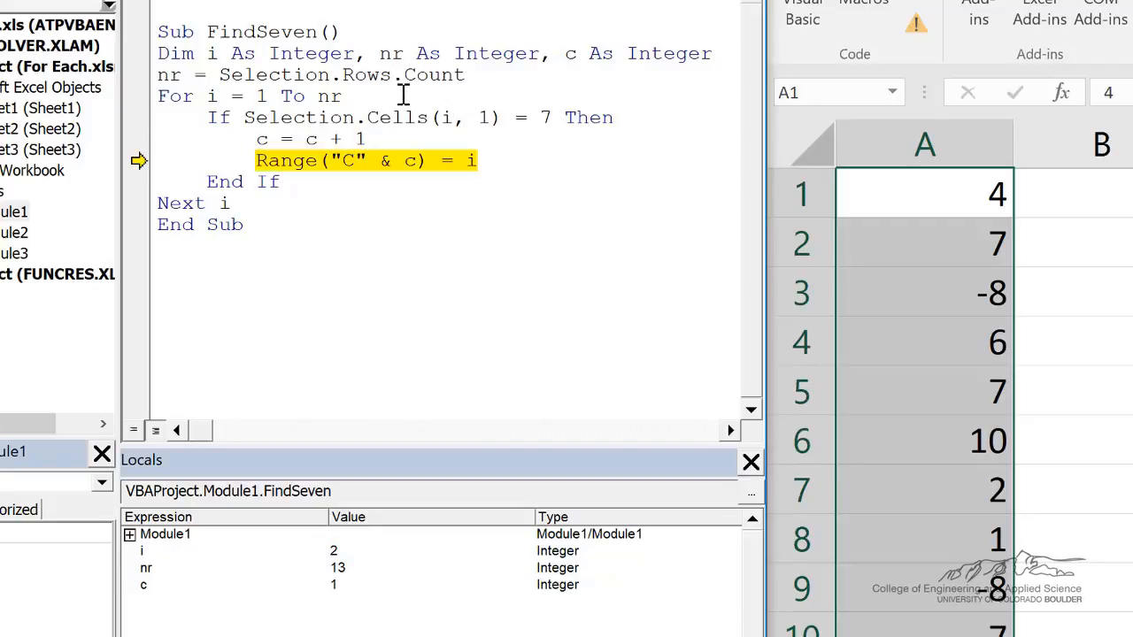
mouse_move(295, 537)
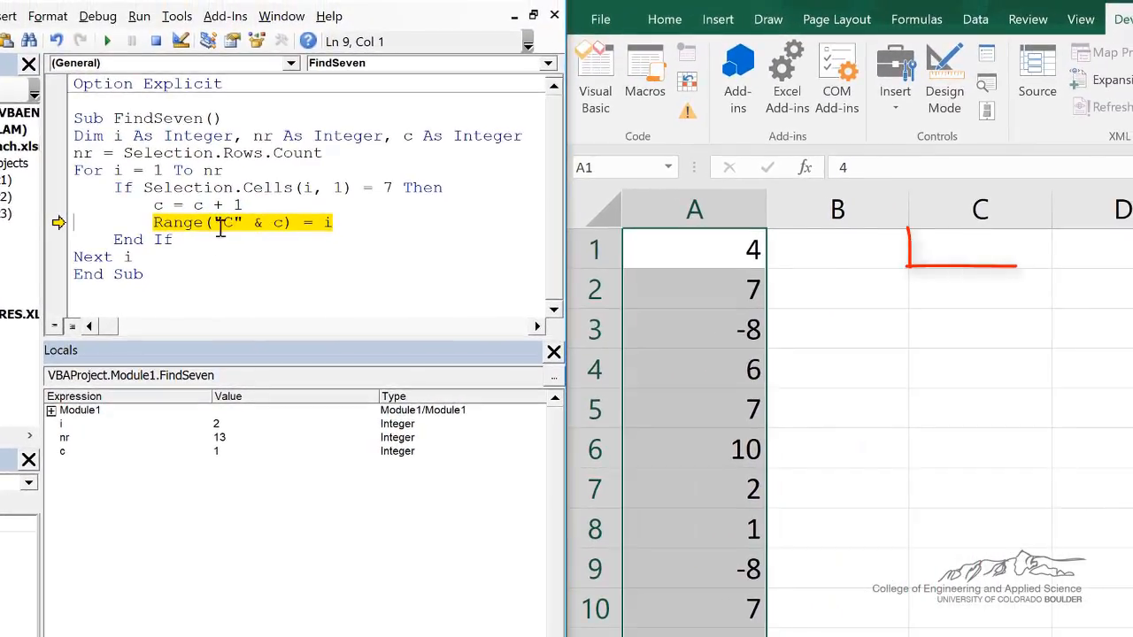
key("F8")
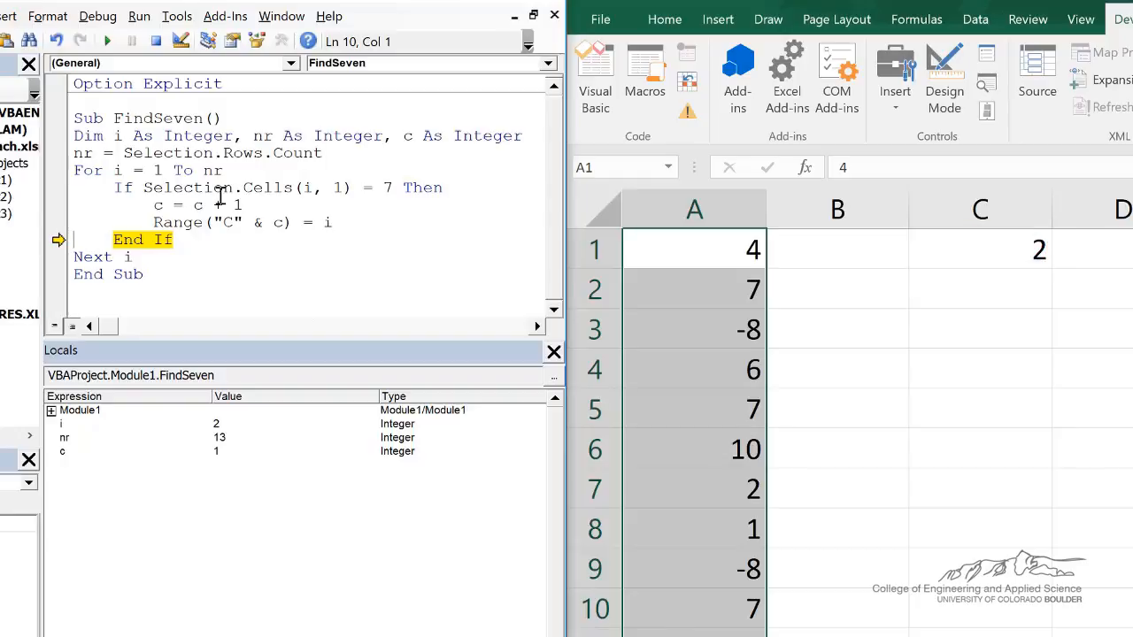
key("F8")
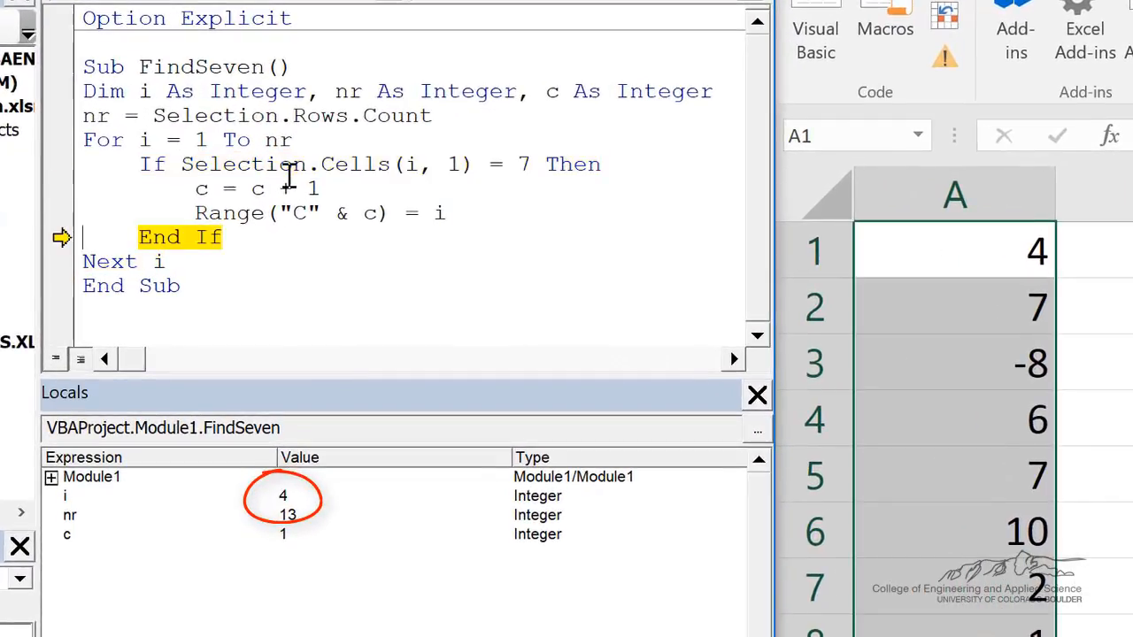
key("F8")
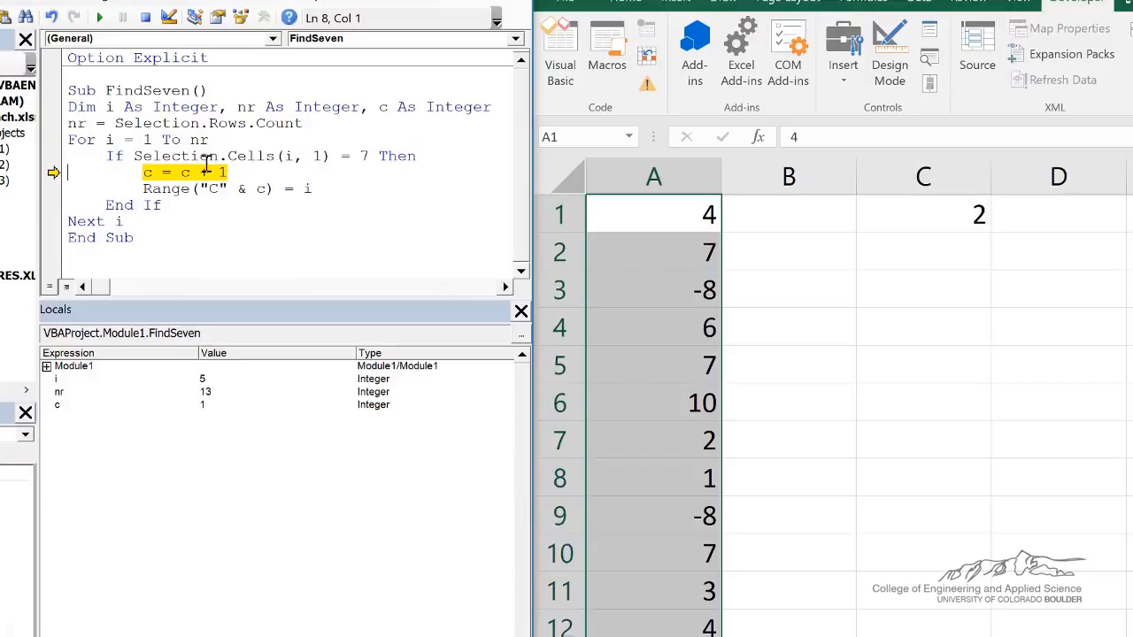
key("F8")
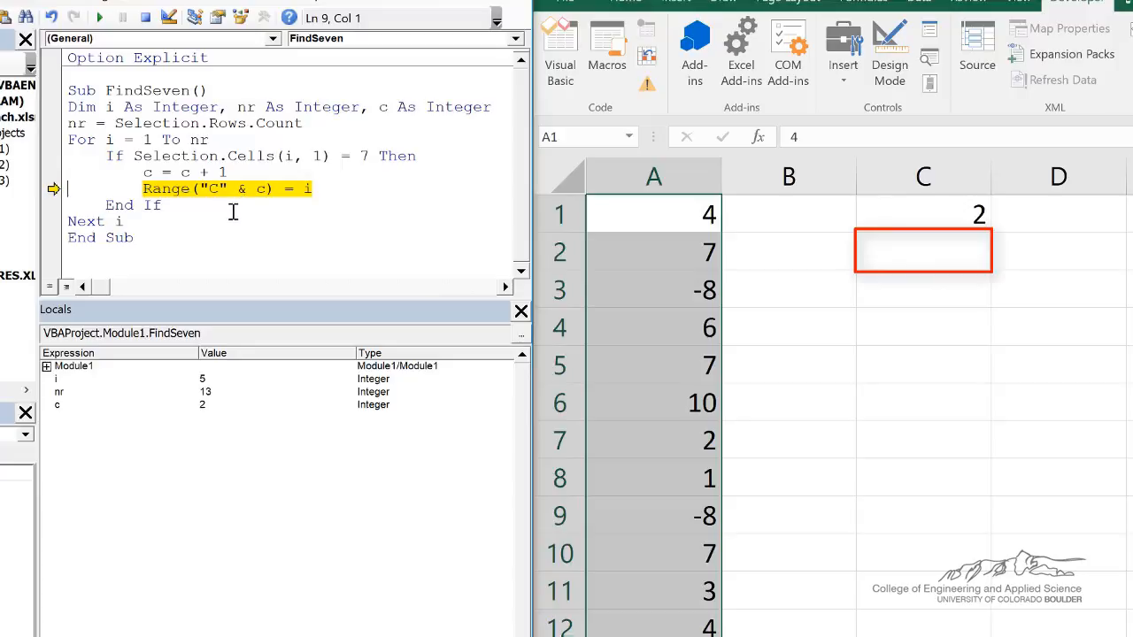
key("F8")
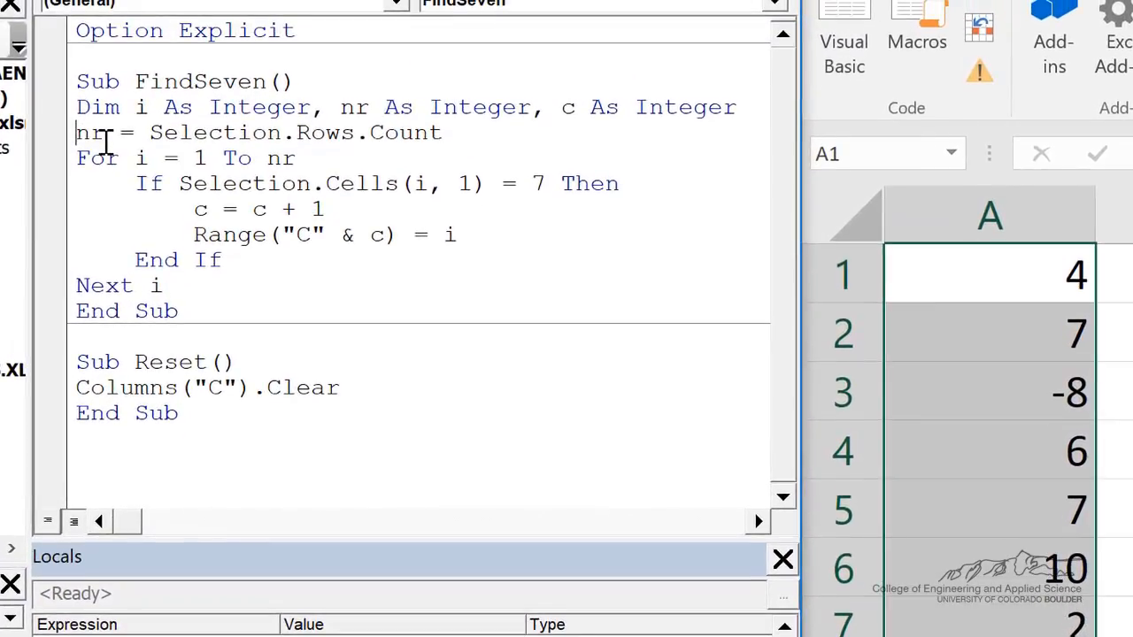
- Add Call Reset, the "7 found in row:" heading in C1, and output rows to Range("C" & c + 1)
left_click_drag(76, 119, 539, 164)
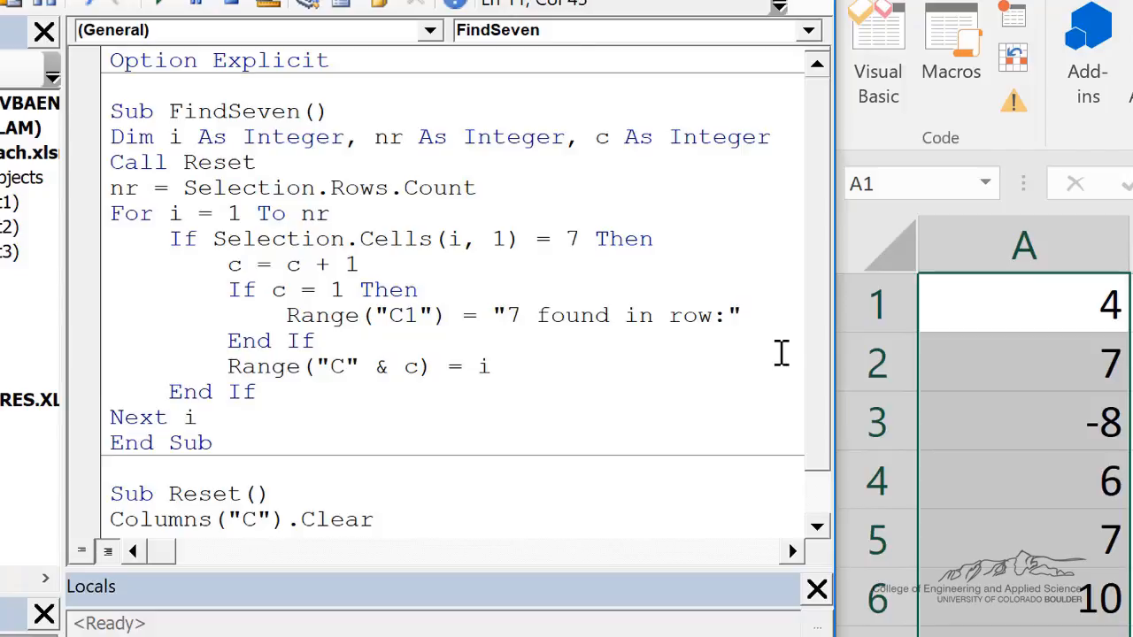
mouse_move(463, 177)
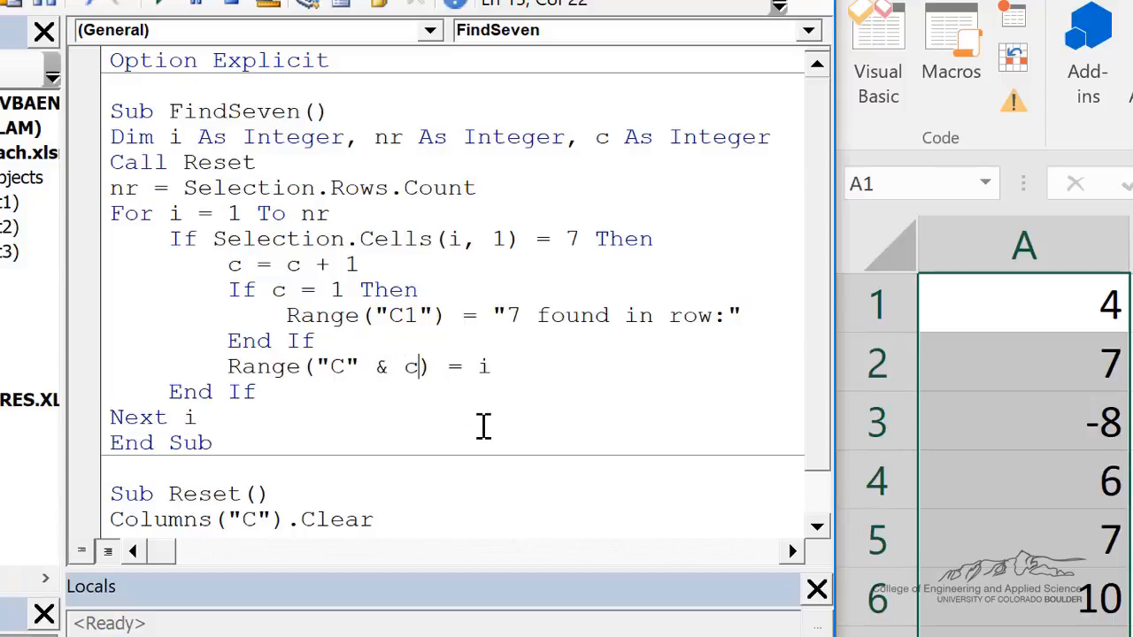
type("+1")
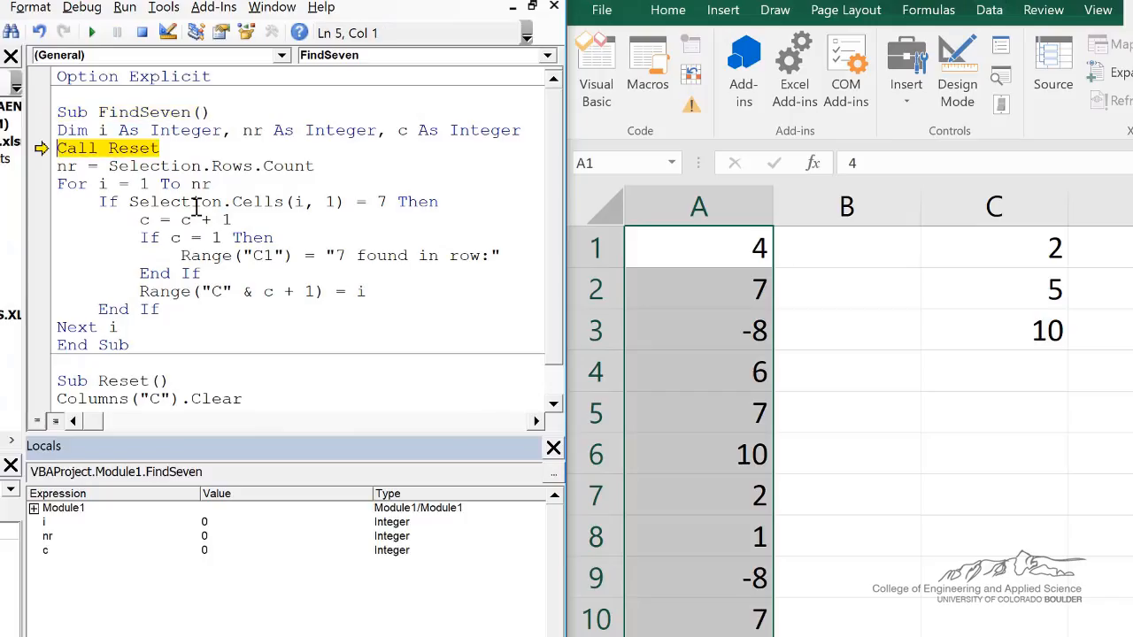
- Step into Reset to clear column C and write the "7 found in row:" heading
key("F8")
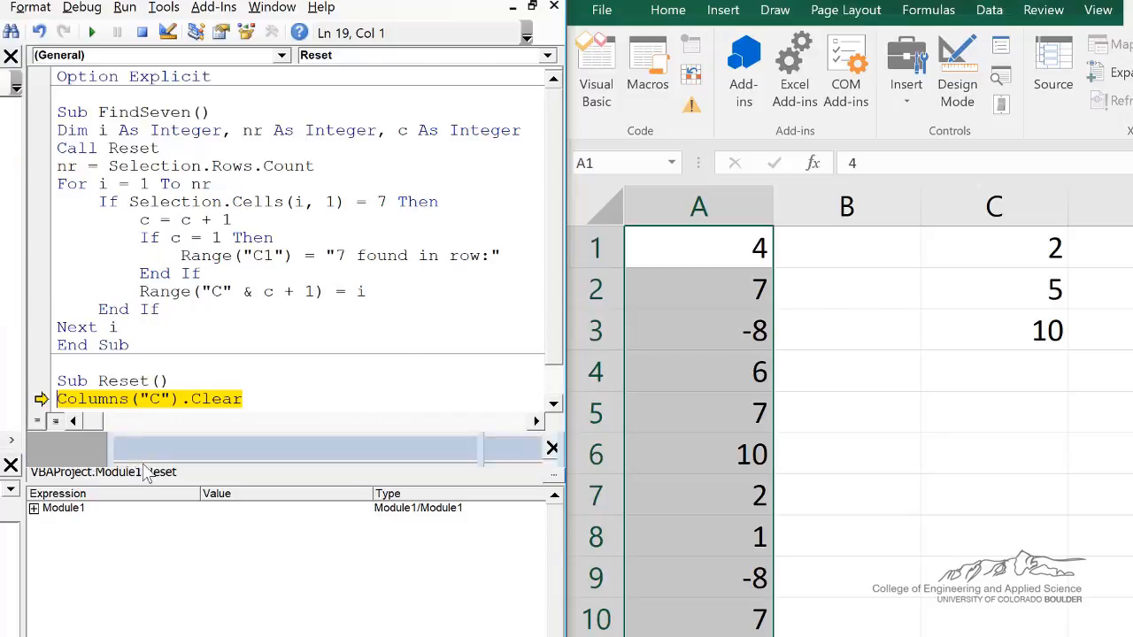
key("F8")
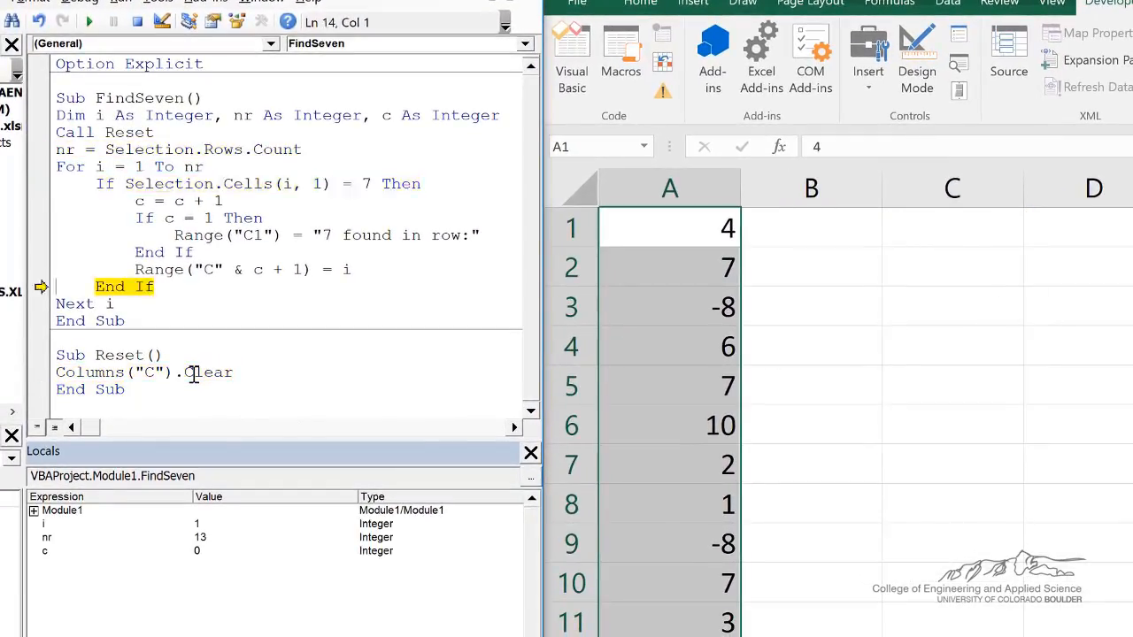
key("F8")
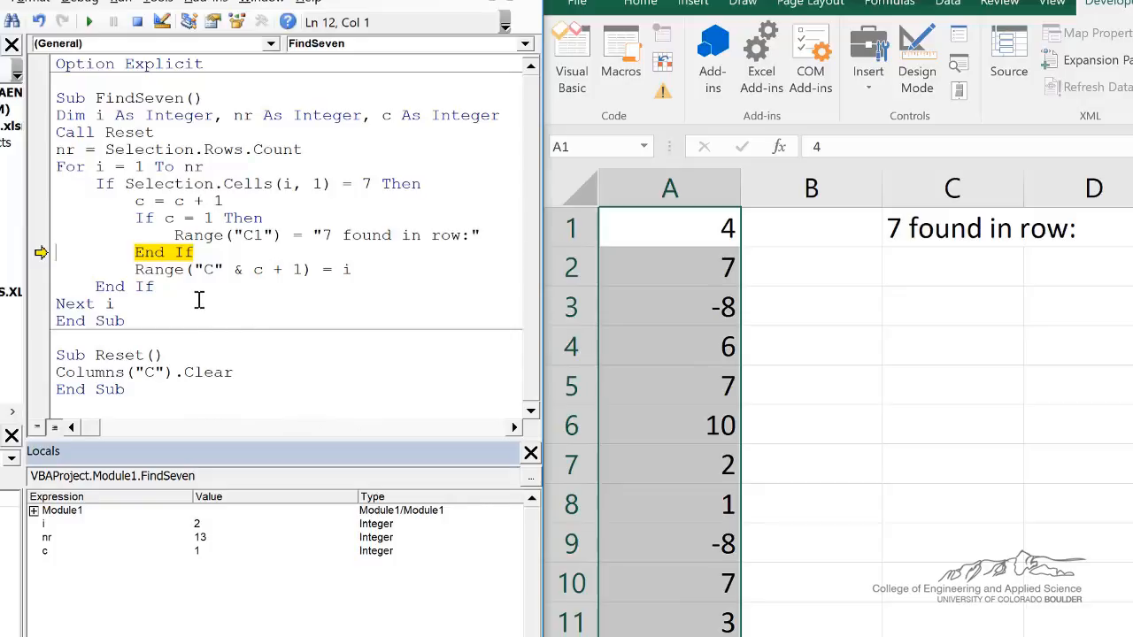
mouse_move(980, 249)
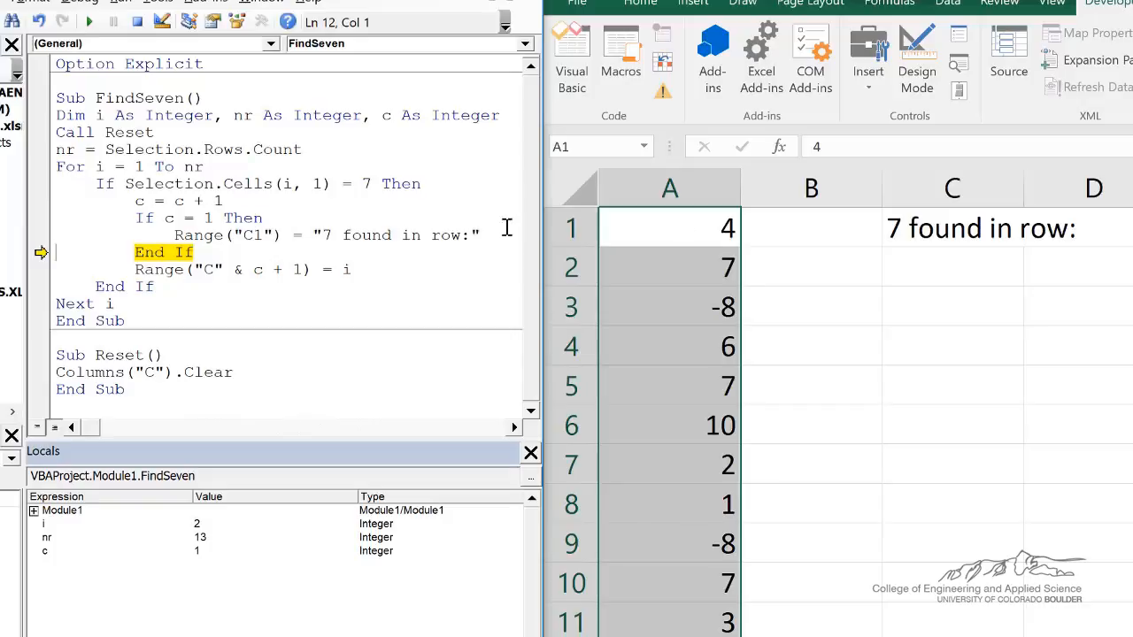
mouse_move(165, 210)
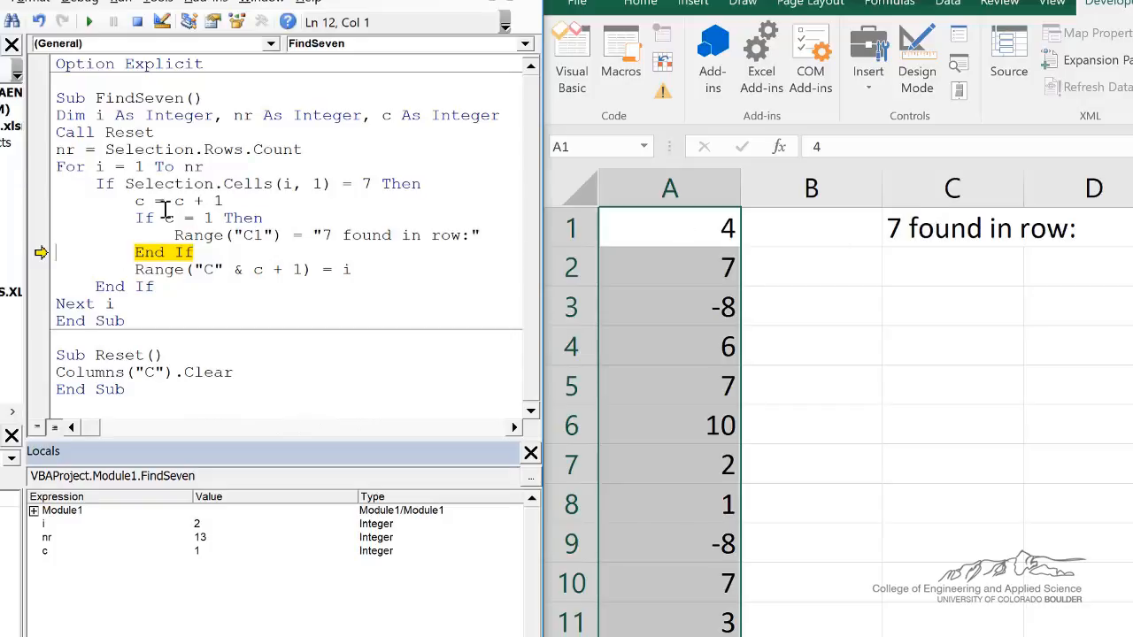
key("F8")
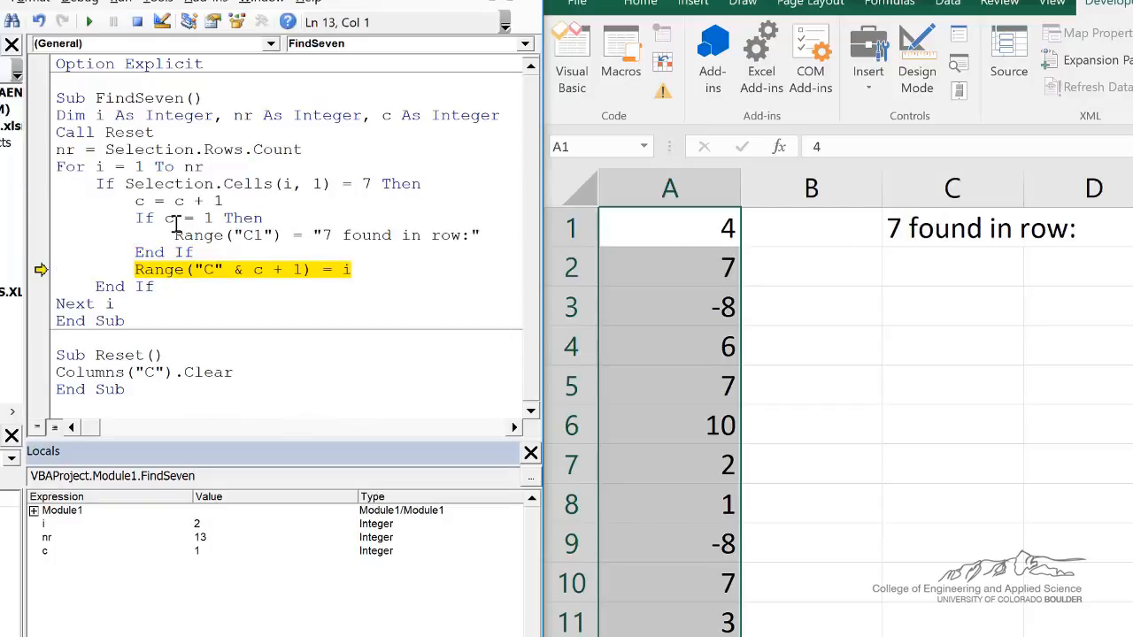
- Step on so row 2 is written beneath the heading, then finish the run listing rows 5 and 10
key("F8")
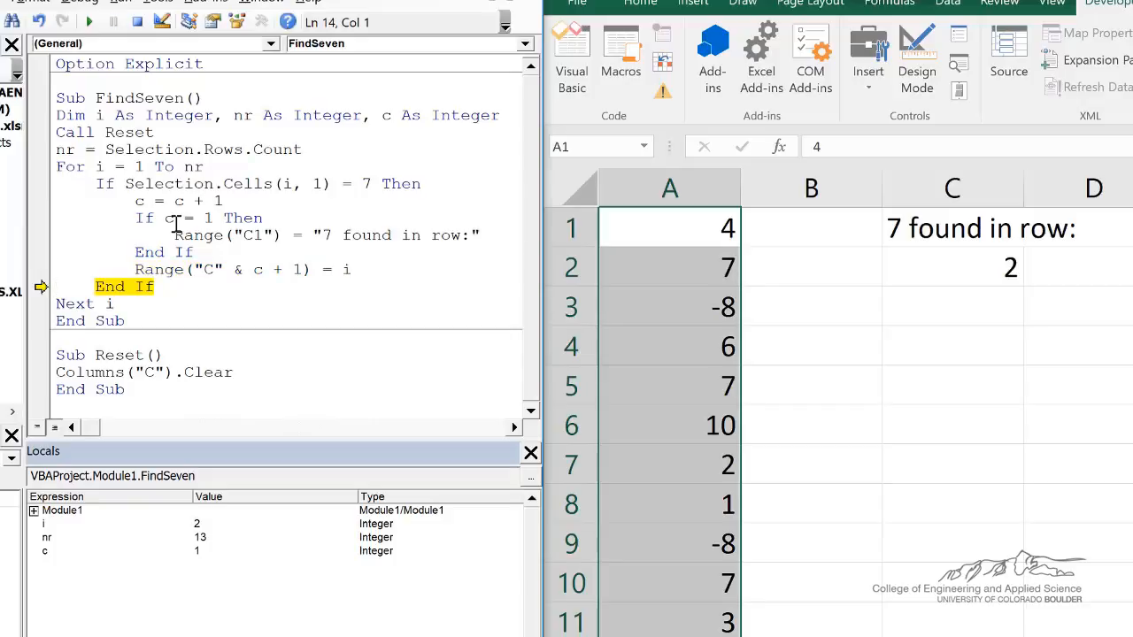
key("F8")
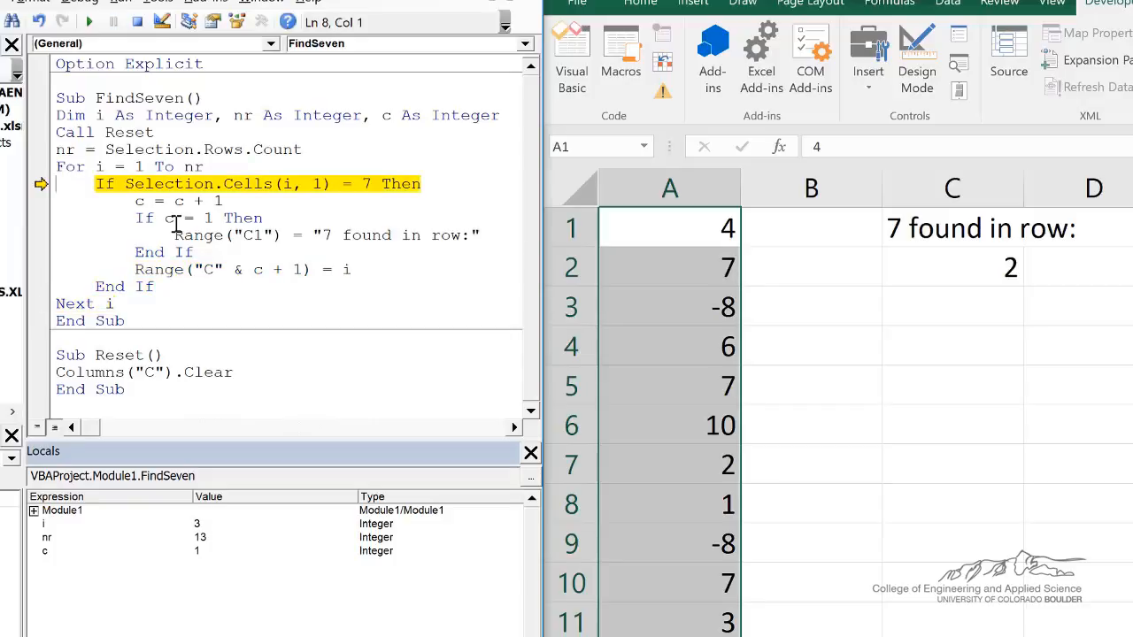
key("F8")
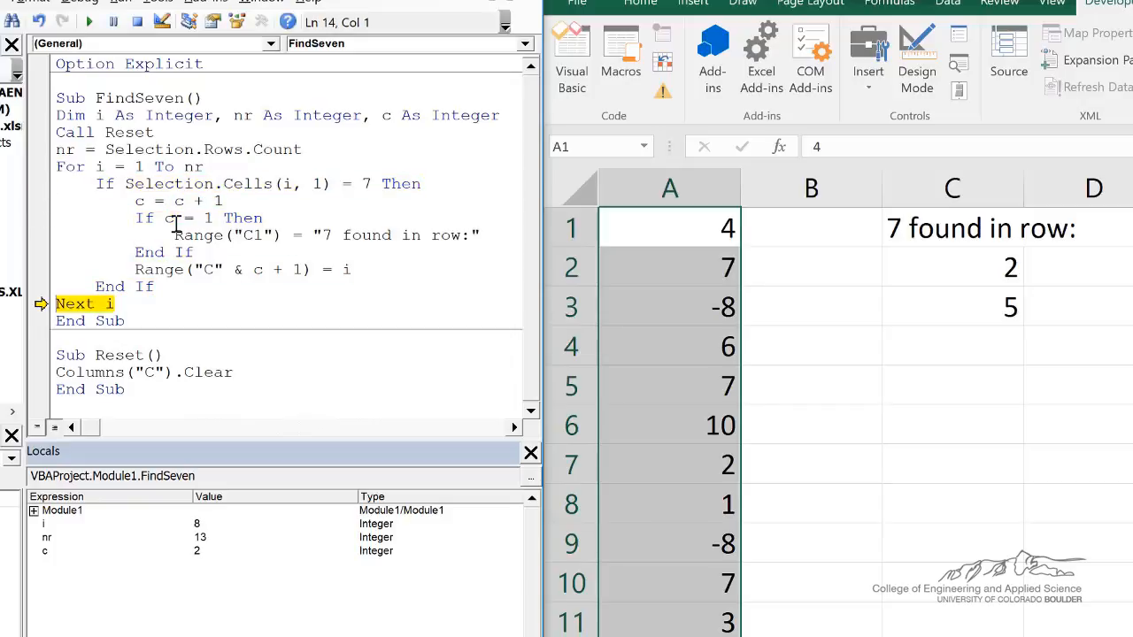
key("F8")
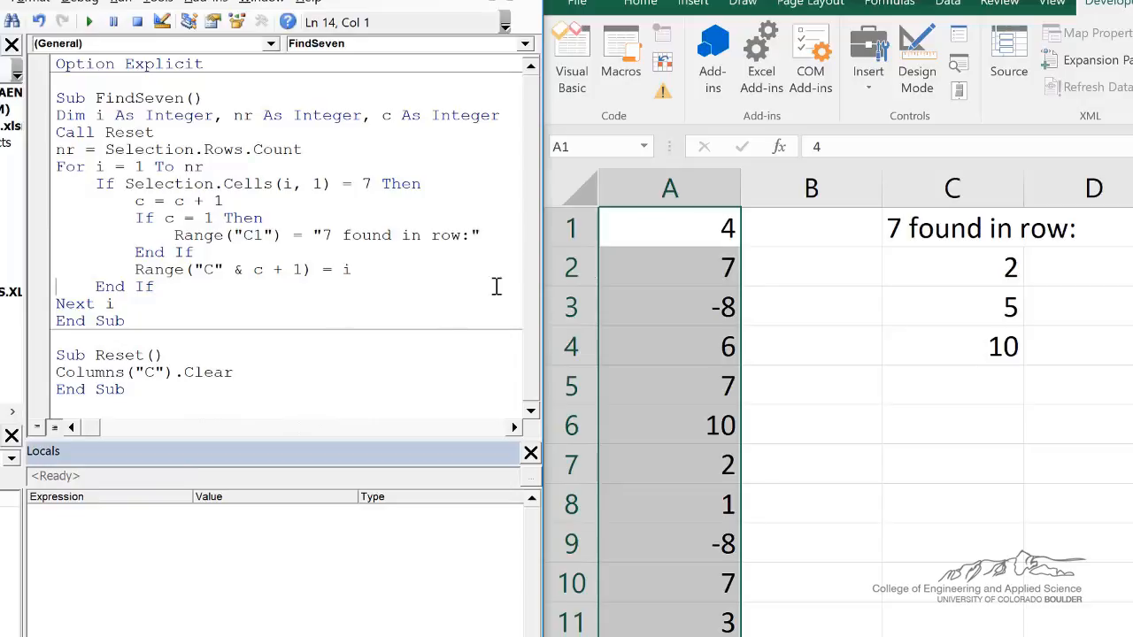
mouse_move(665, 591)
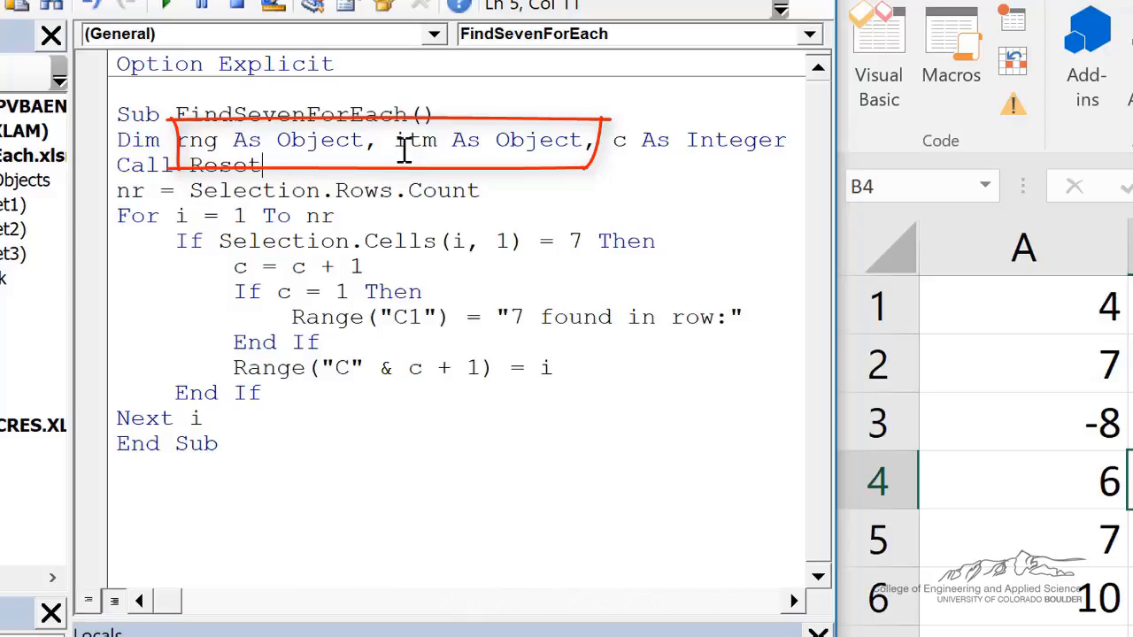
mouse_move(197, 139)
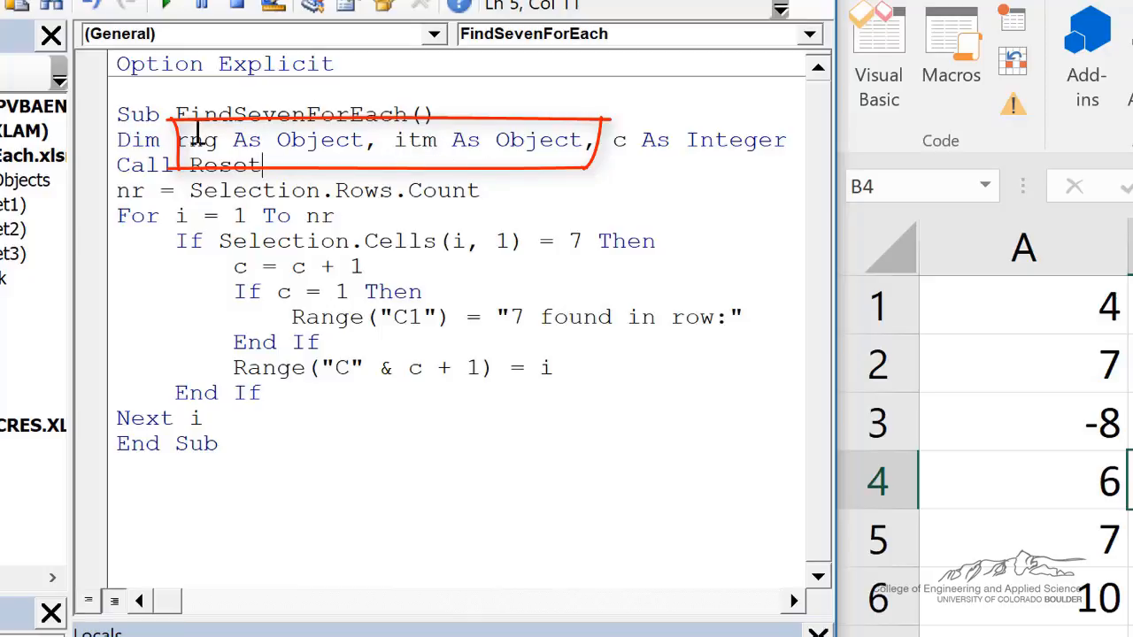
mouse_move(559, 146)
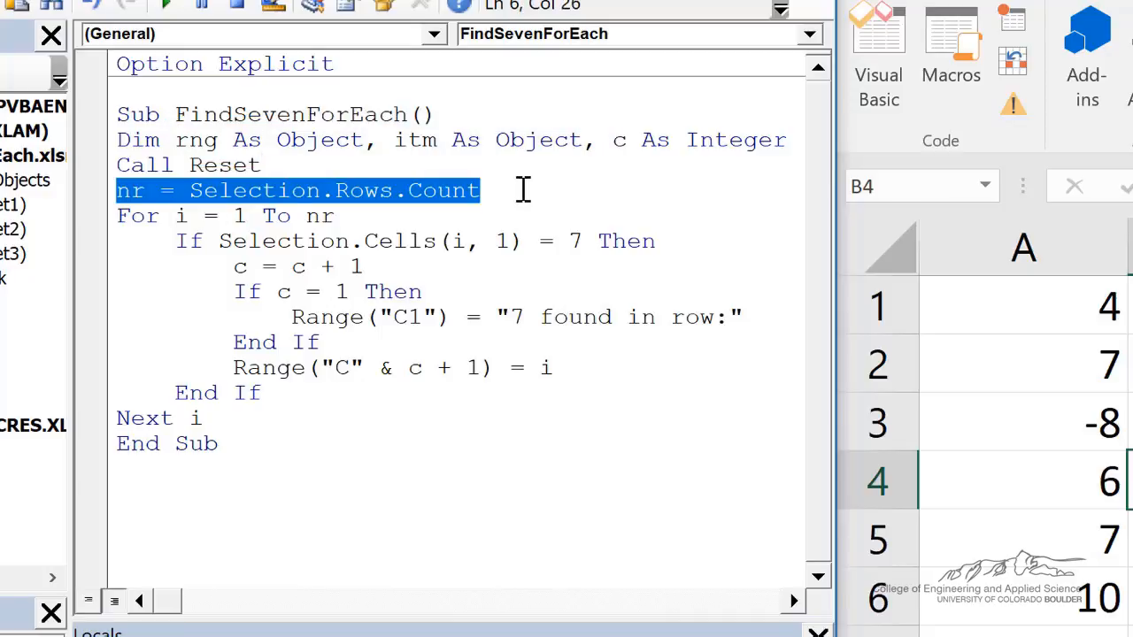
- Add Set rng = Selection and change the loop header to For Each itm In rng
type("Set")
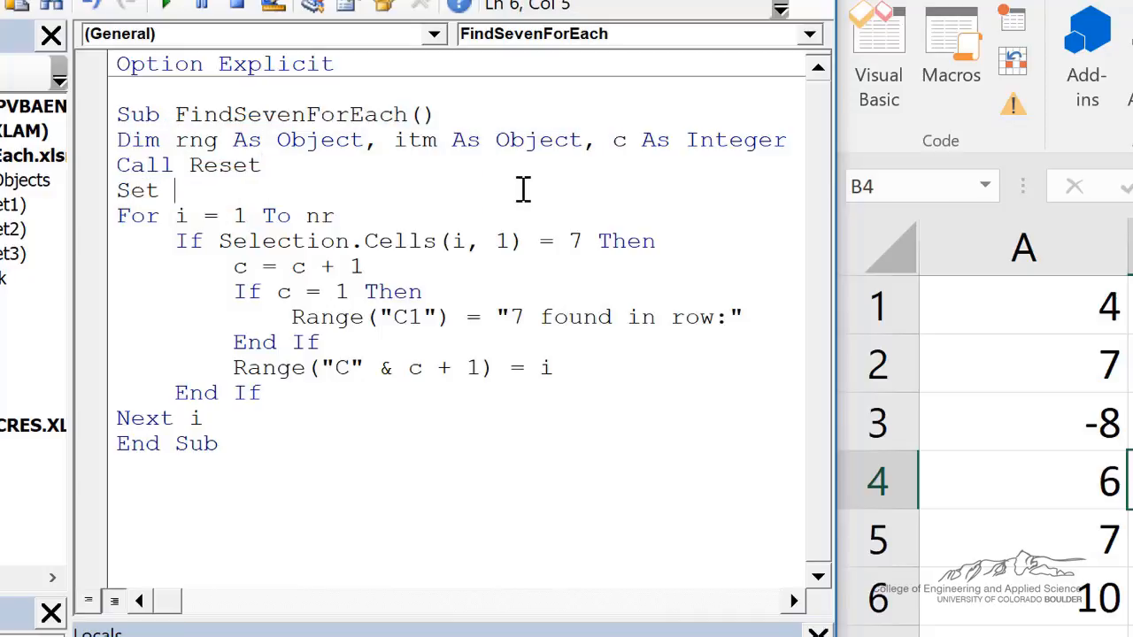
type("rng = Sele")
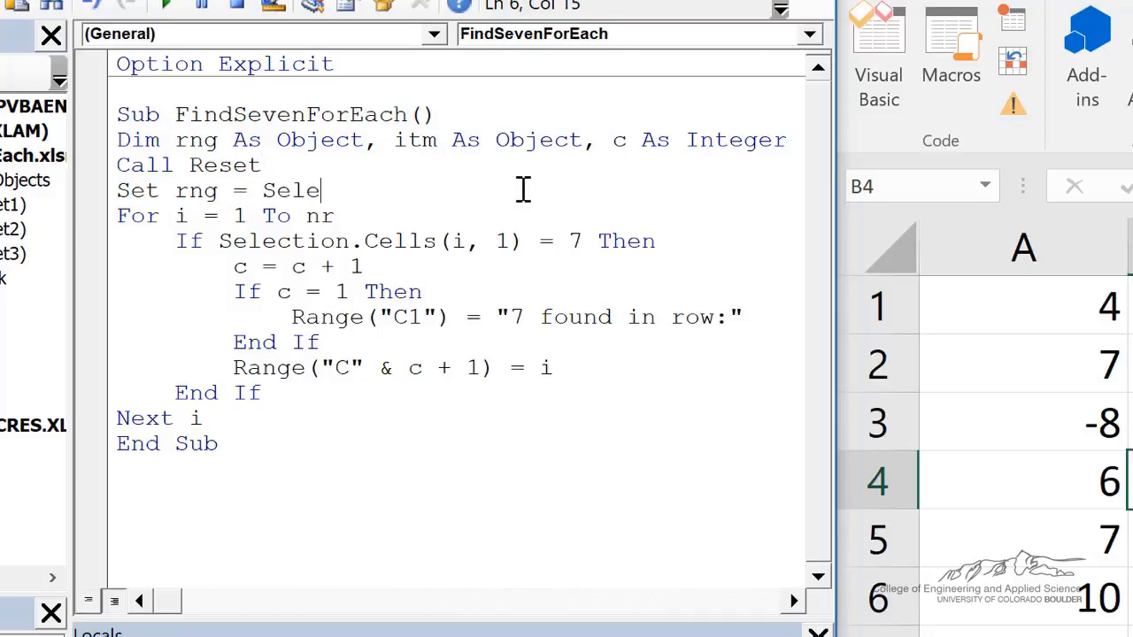
type("ction")
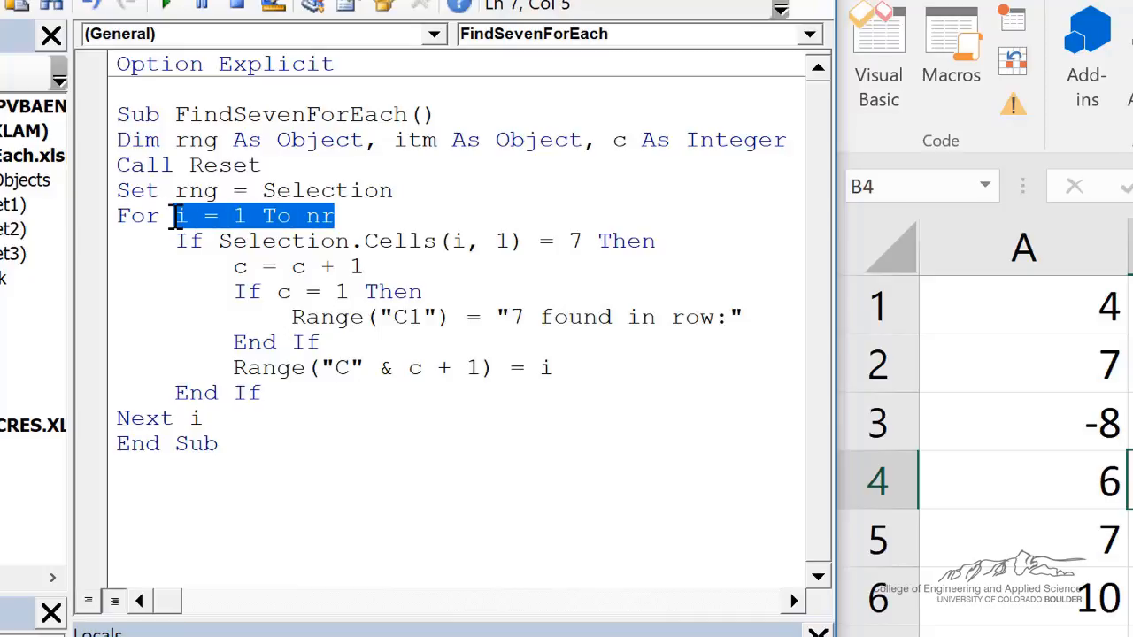
type("Each")
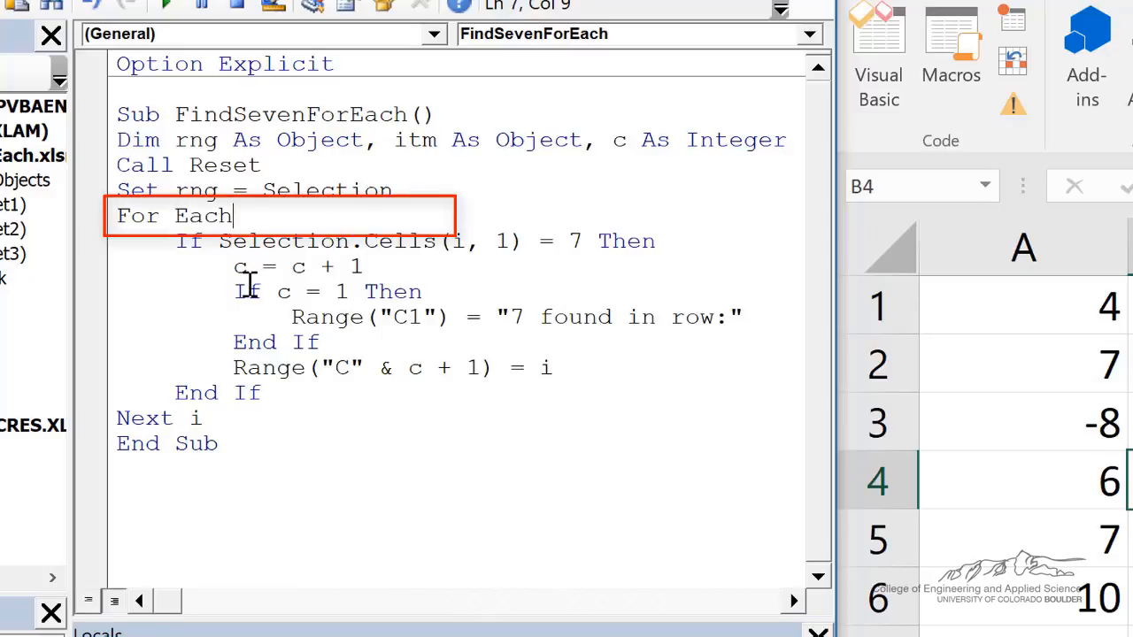
type("itm")
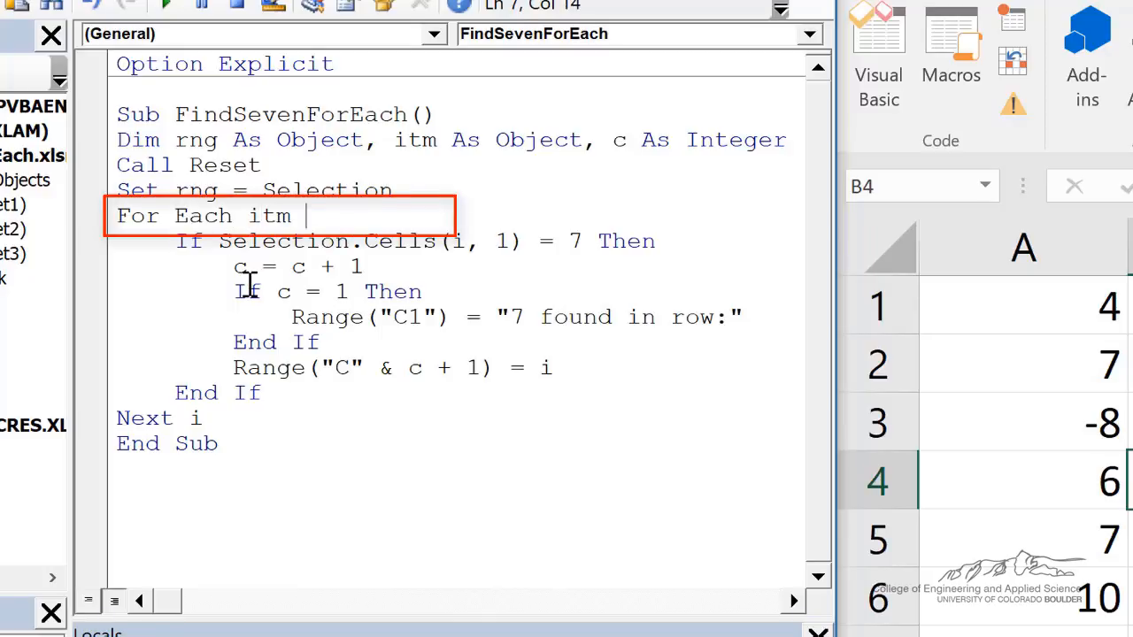
type("i")
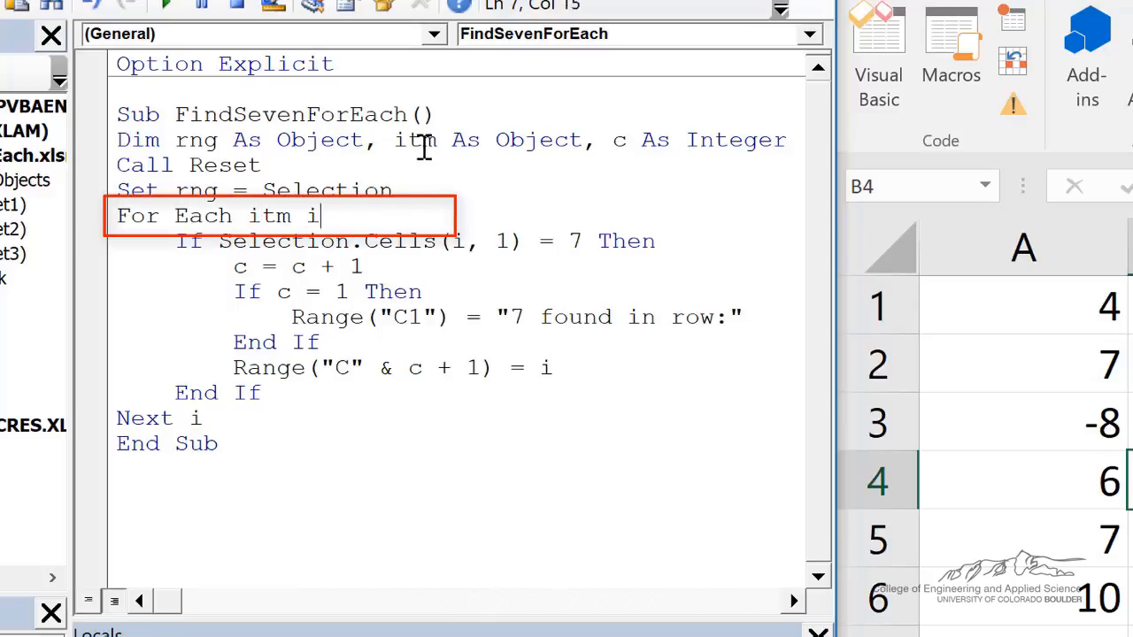
type("n rng")
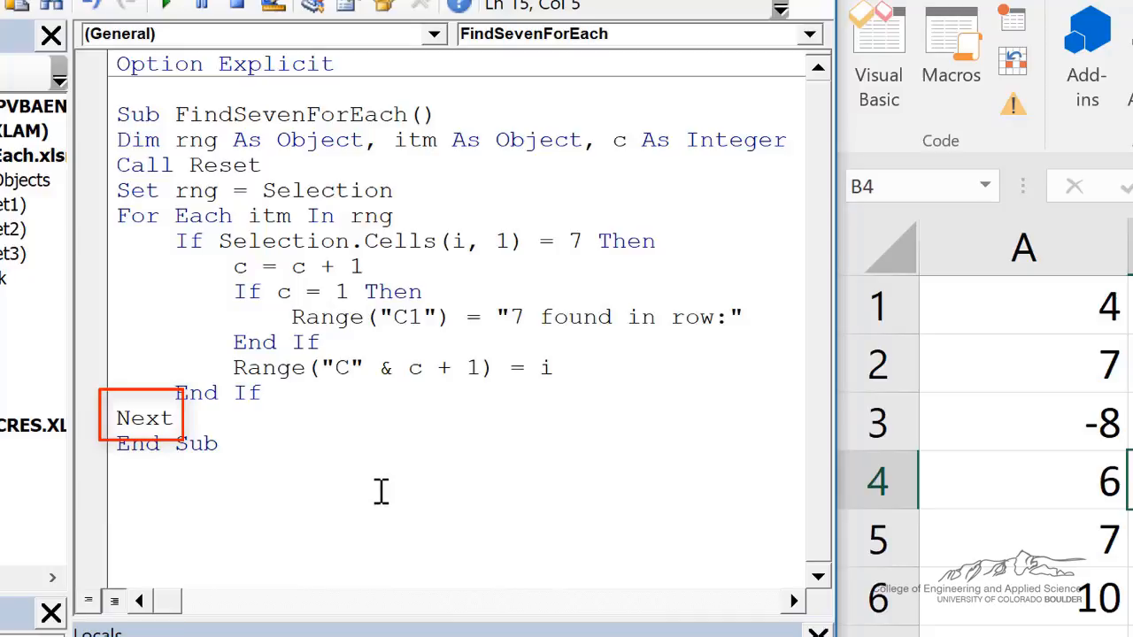
- Replace Selection.Cells(i, 1) with itm in the If check and record itm.Row in column C
left_click(228, 241)
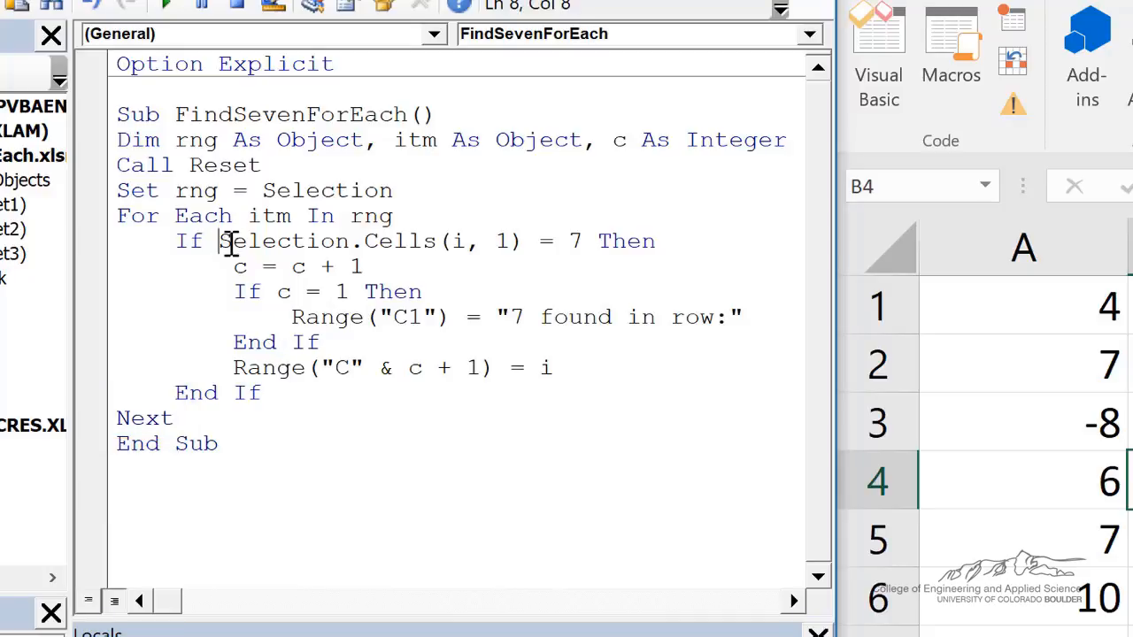
left_click_drag(219, 240, 525, 241)
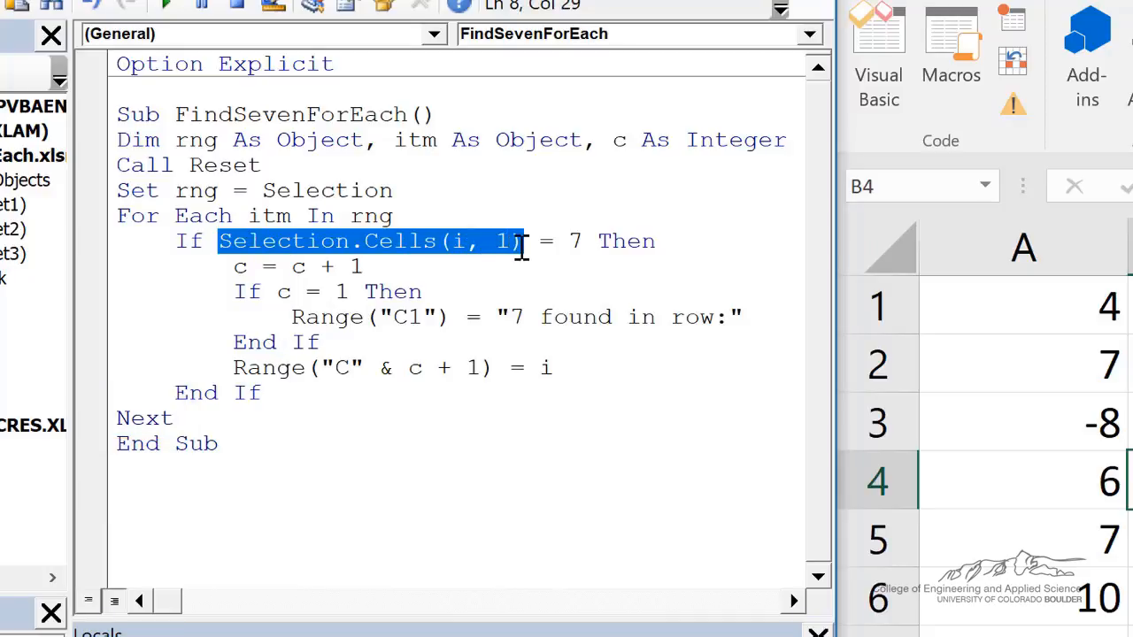
type("itm = 7 Then")
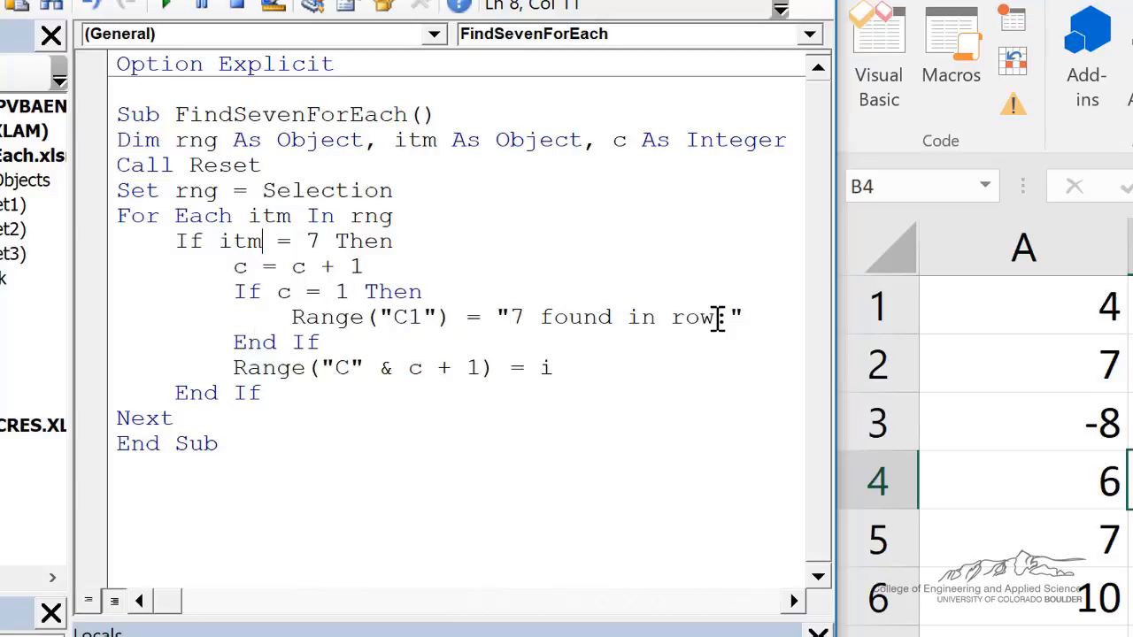
type("tm.Row")
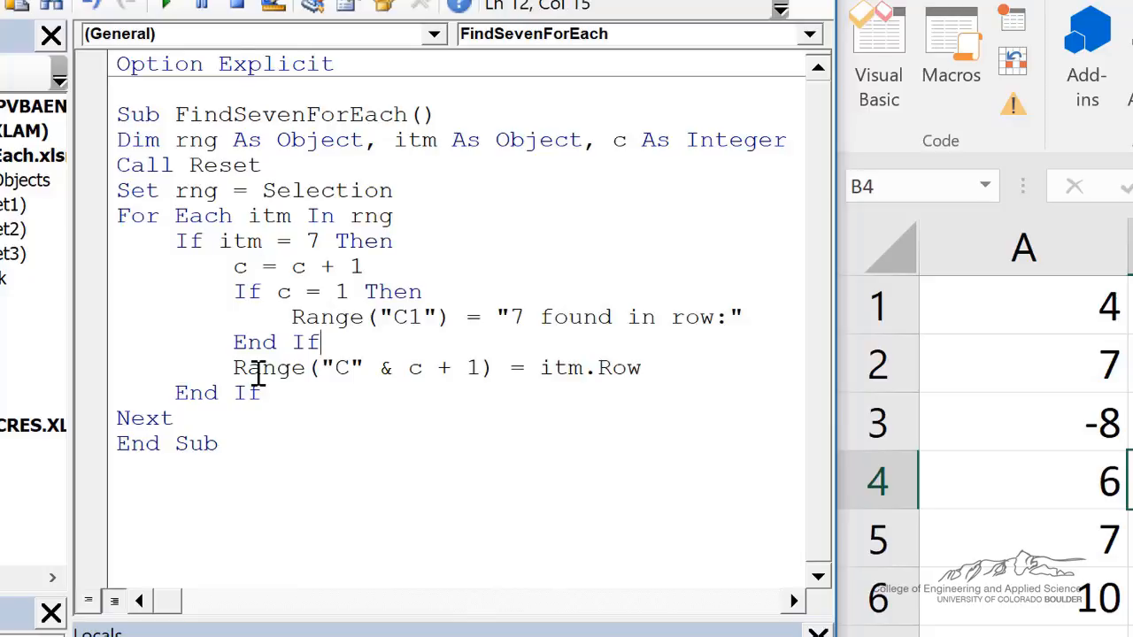
mouse_move(547, 367)
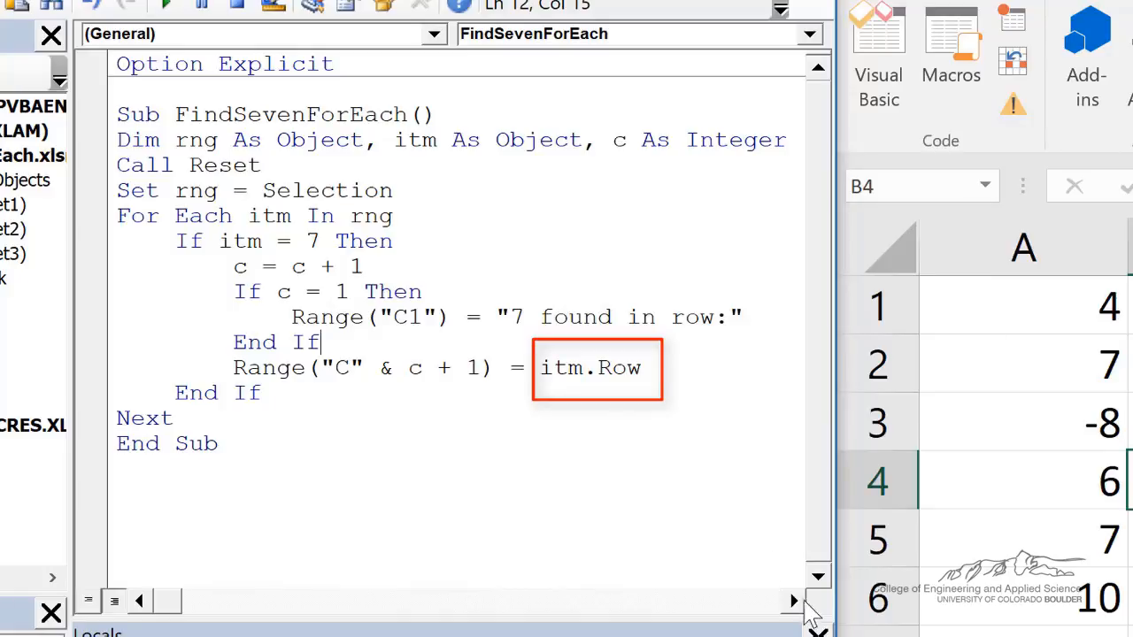
mouse_move(580, 372)
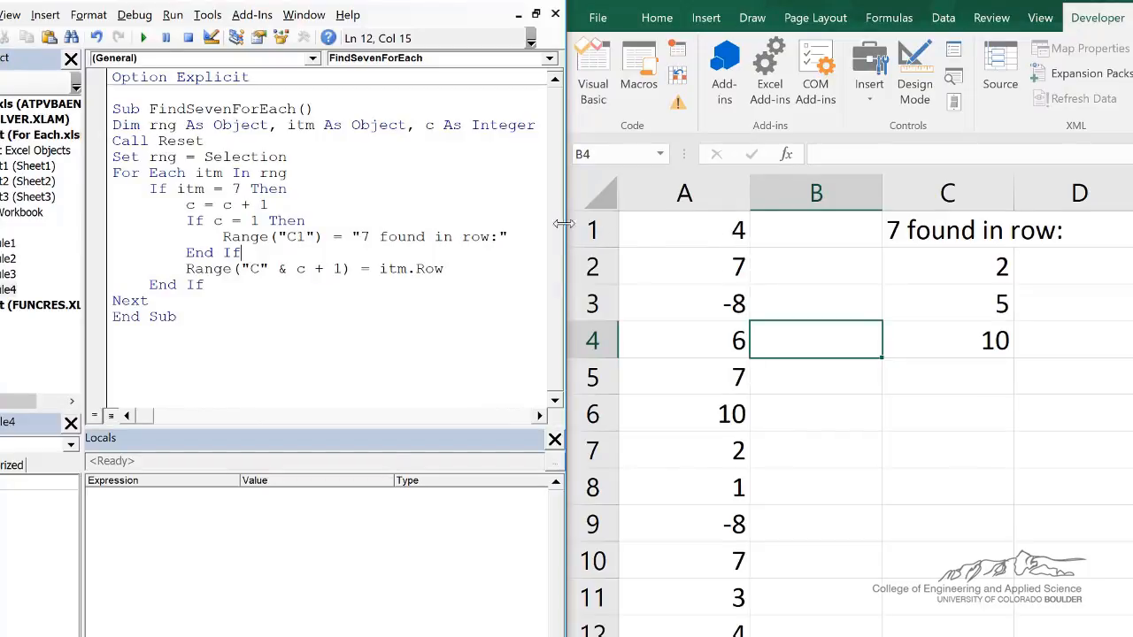
mouse_move(677, 291)
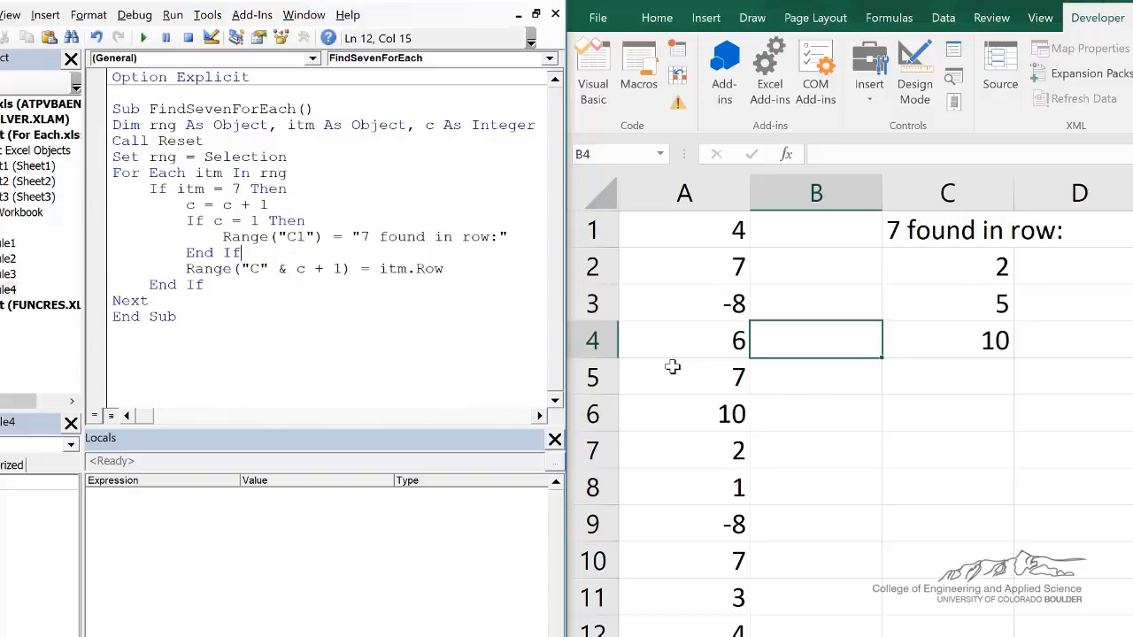
mouse_move(547, 301)
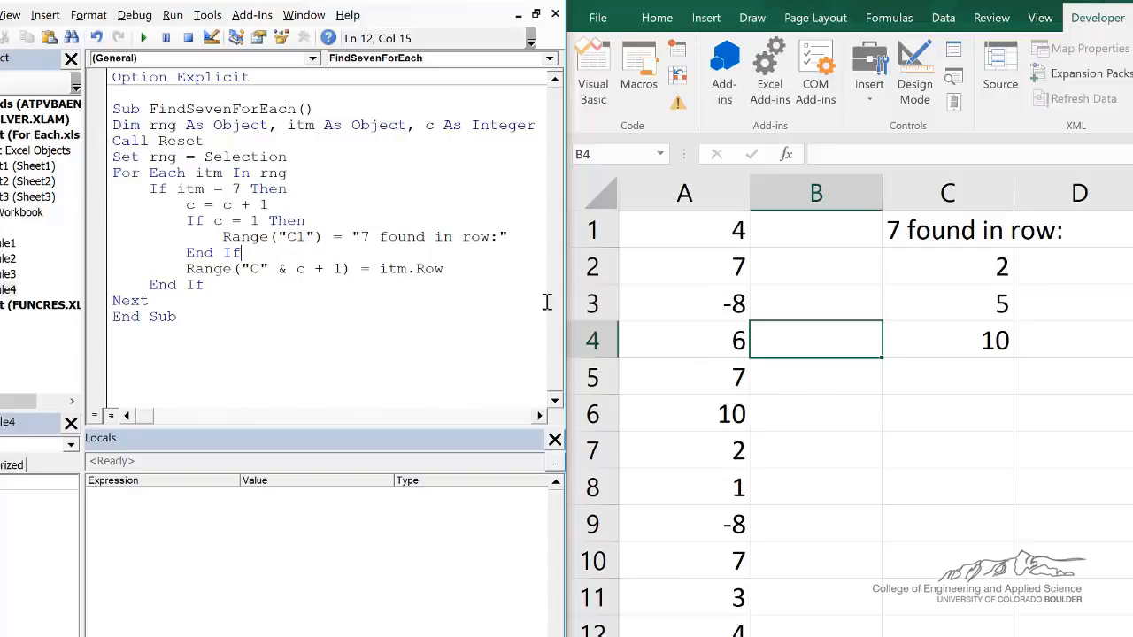
mouse_move(521, 239)
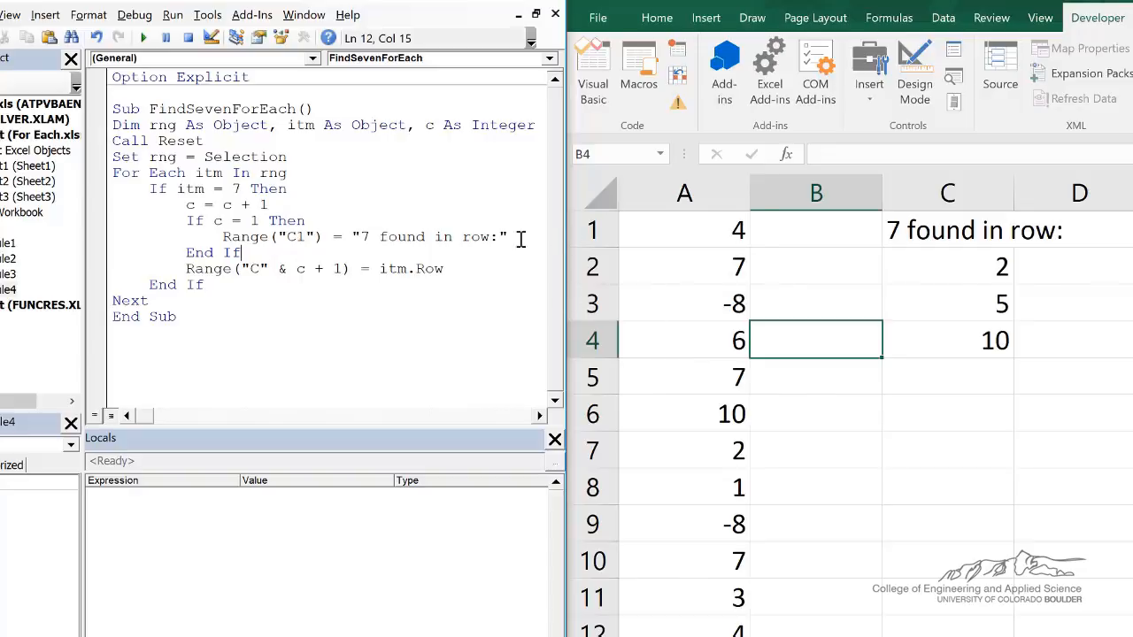
mouse_move(657, 276)
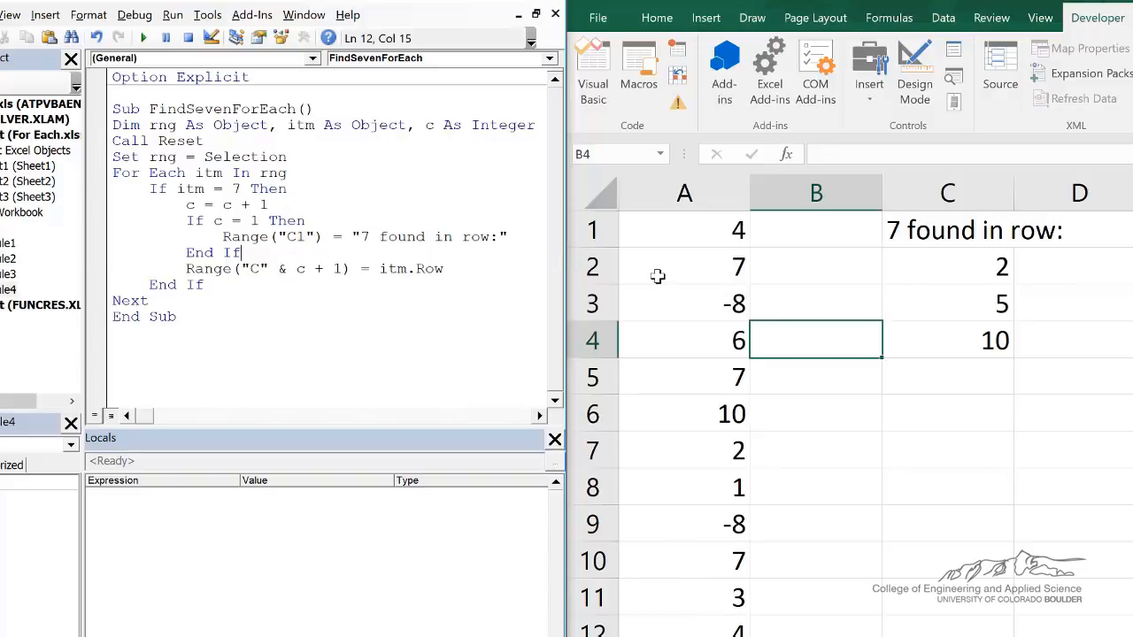
mouse_move(658, 276)
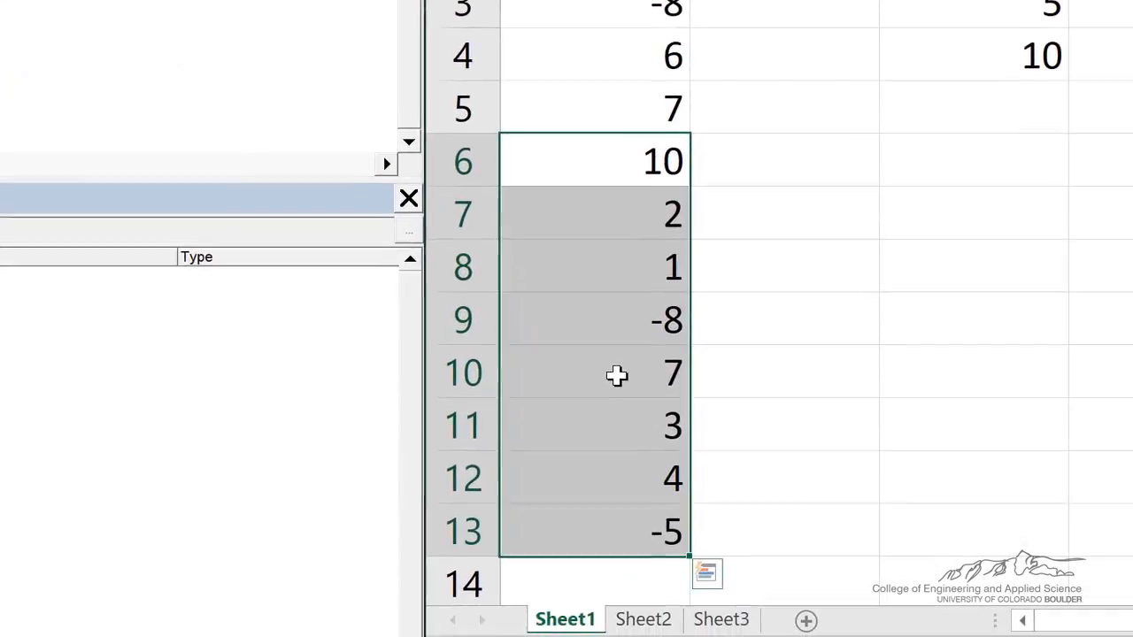
- Select the column A numbers in Excel as the range for FindSevenForEach
left_click(617, 372)
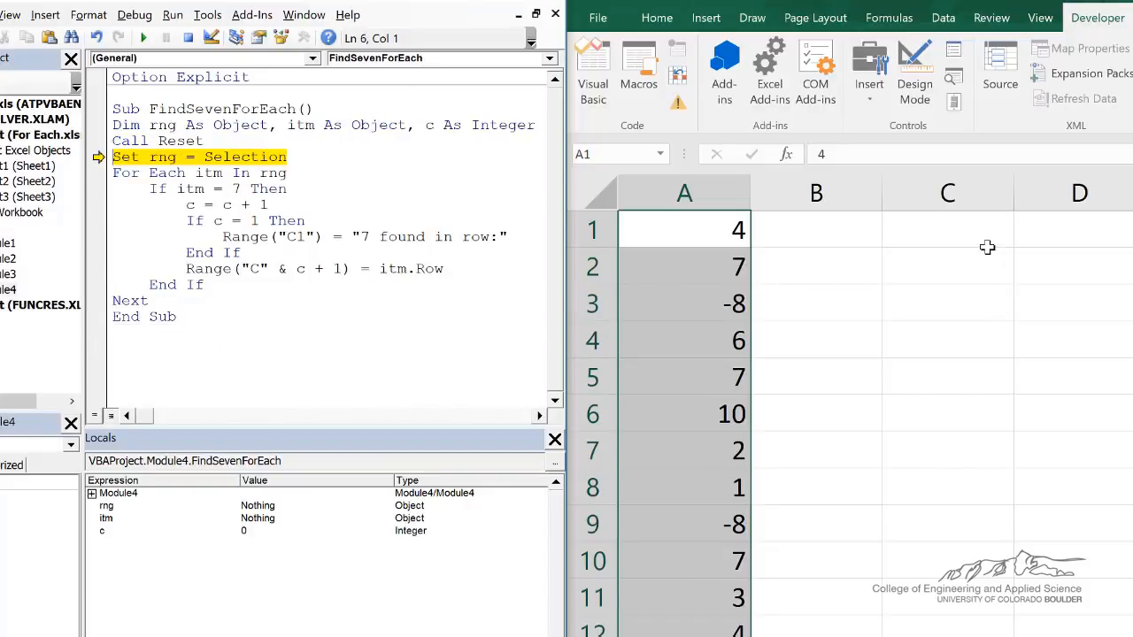
- Step through FindSevenForEach with F8 so column C shows the heading and rows 2, 5 and 10
key("F8")
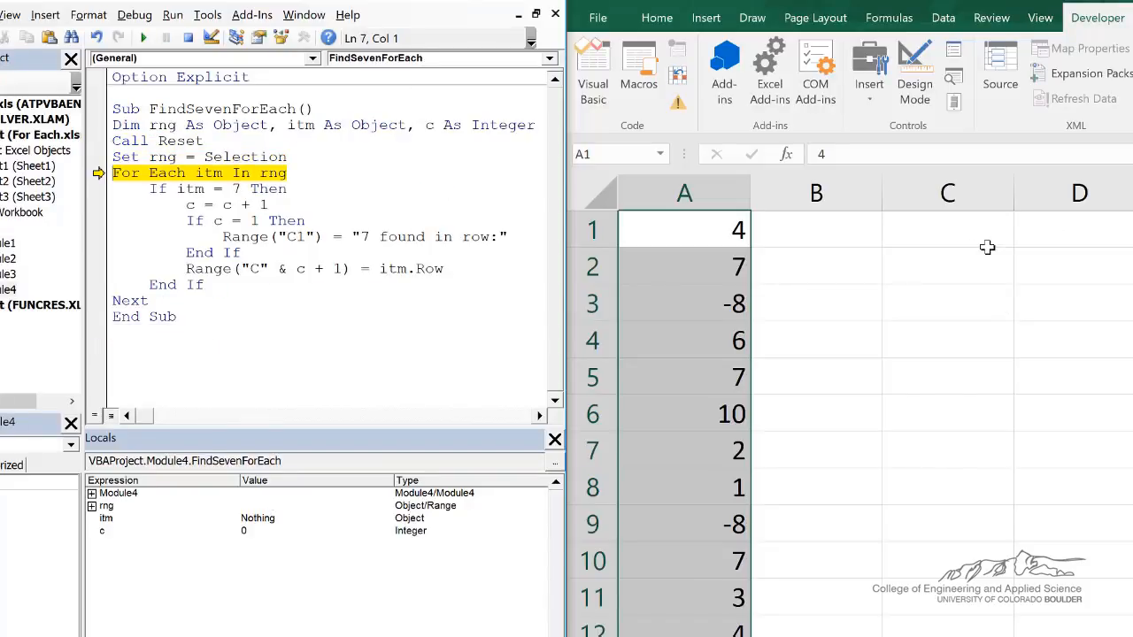
key("F8")
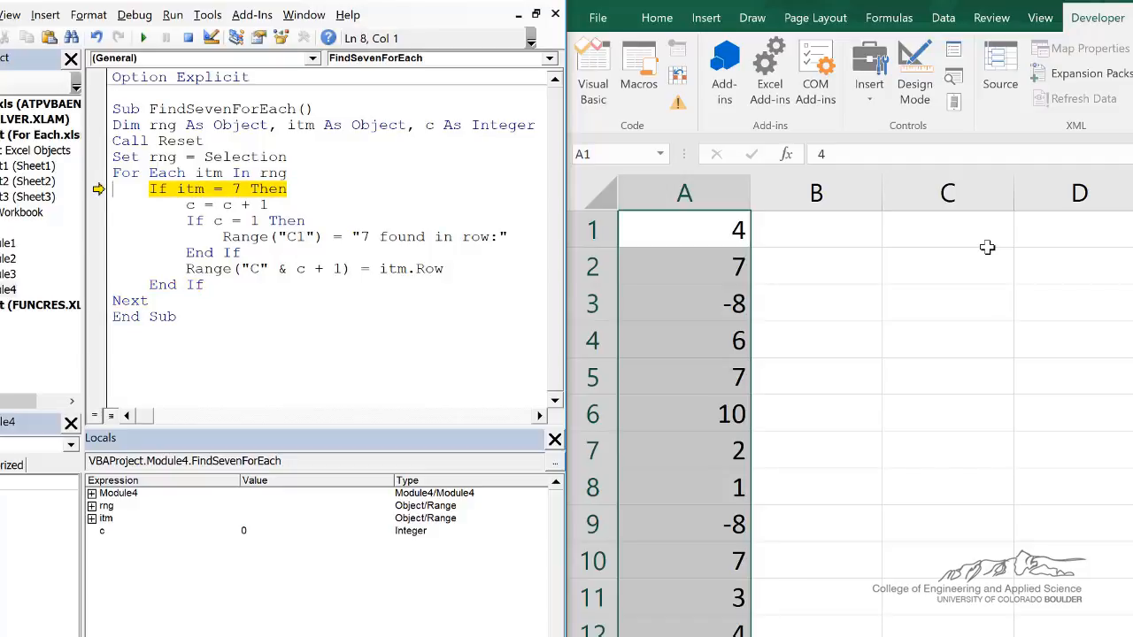
key("F8")
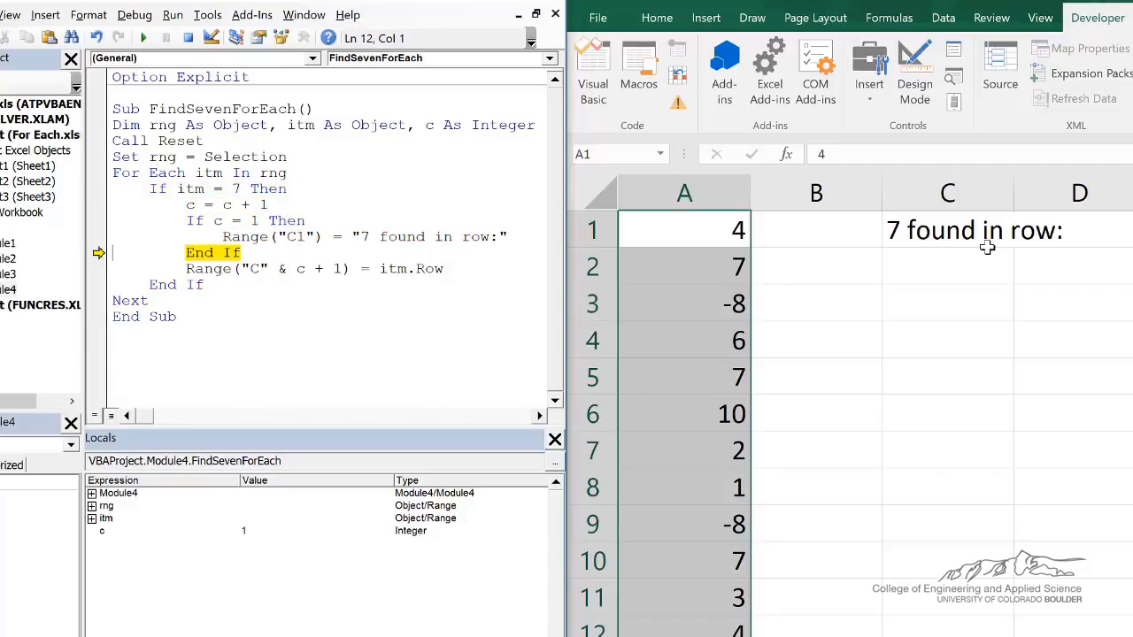
key("F8")
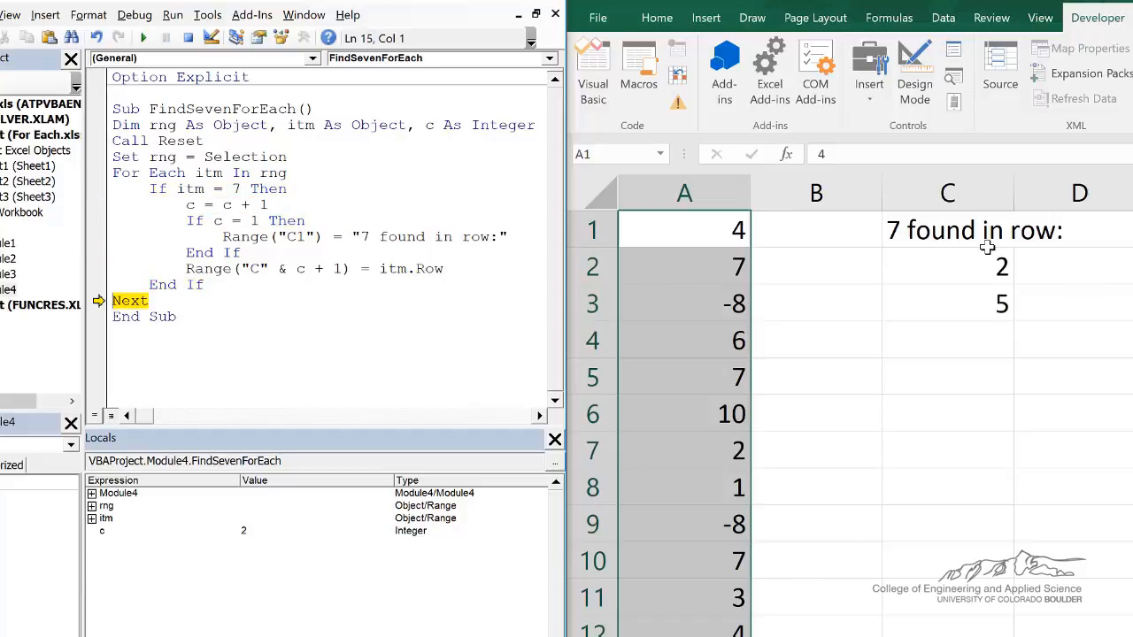
key("F8")
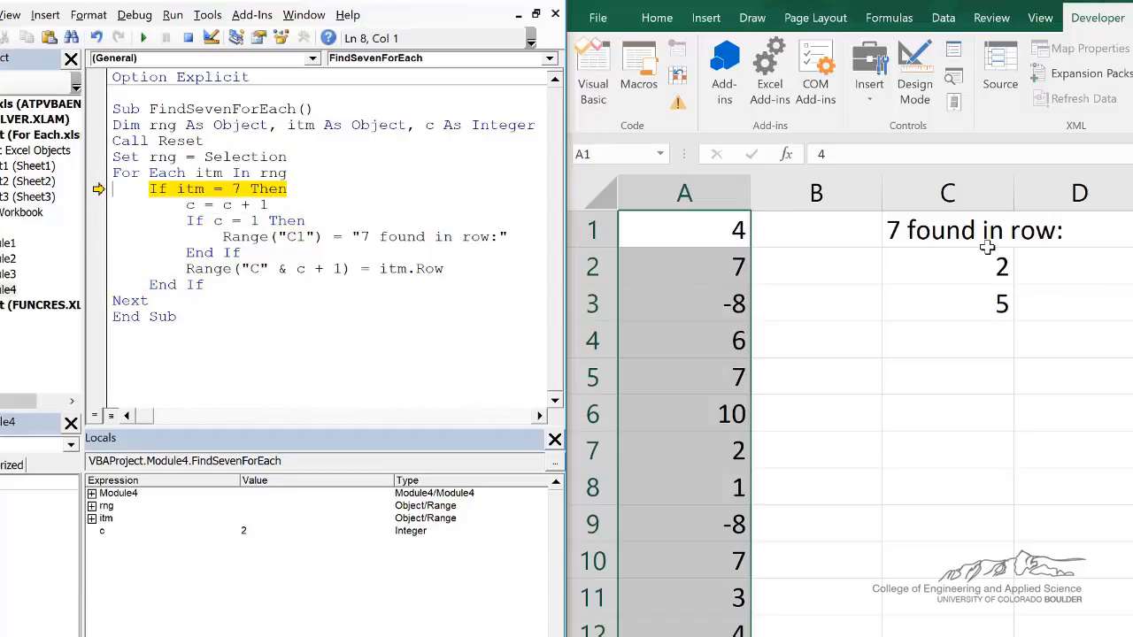
key("F8")
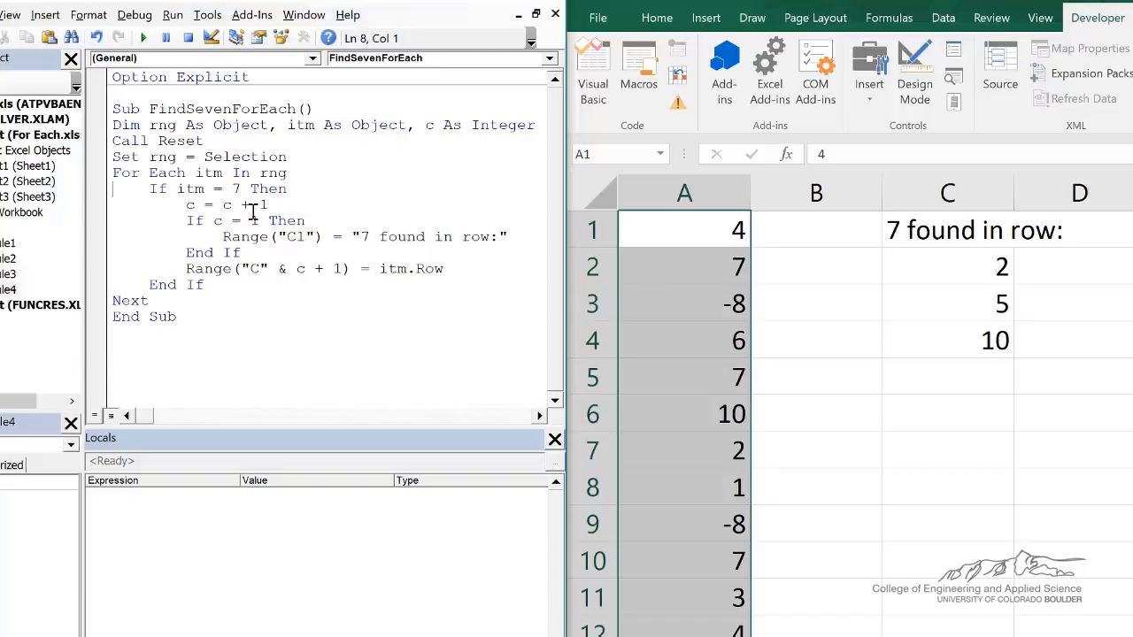
mouse_move(171, 170)
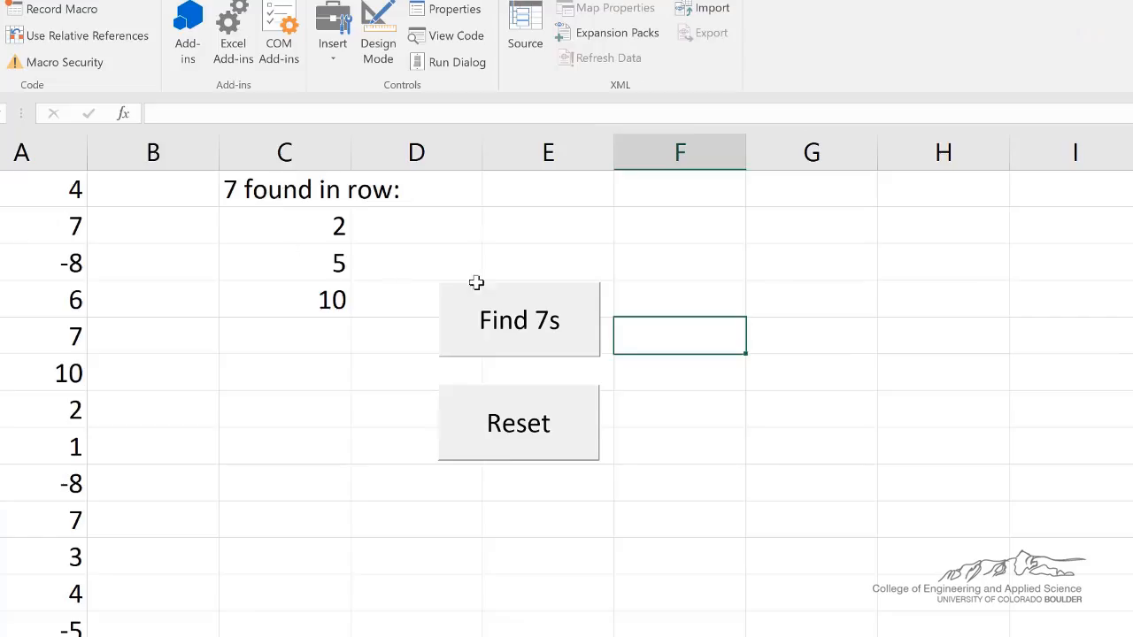
mouse_move(517, 320)
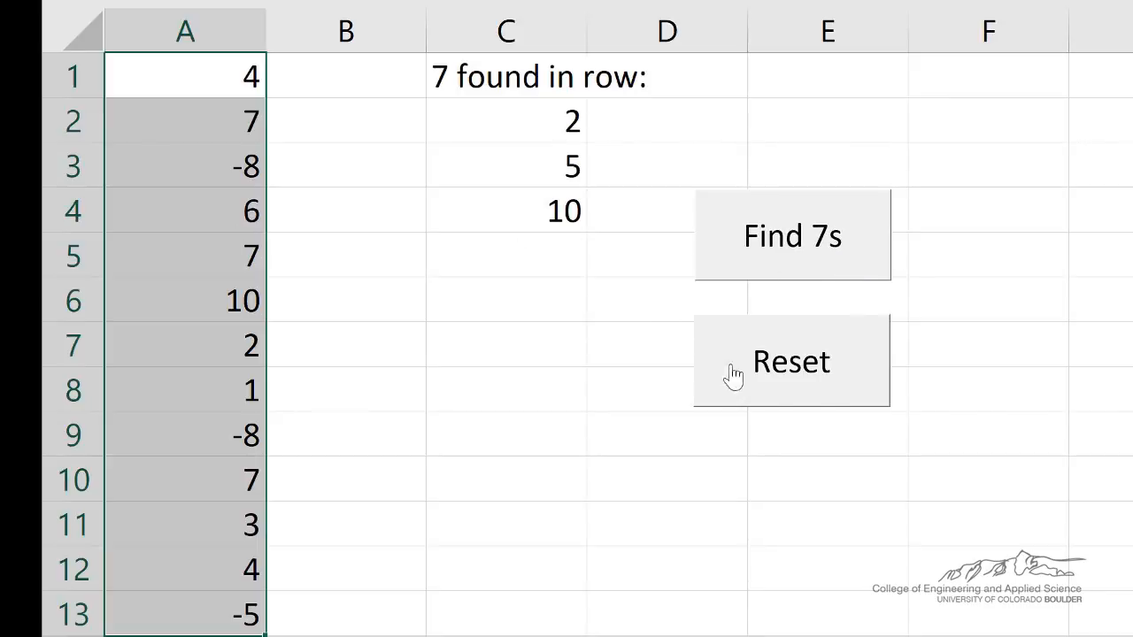
- Run Reset from the sheet button to clear the heading and listed rows from column C
left_click(790, 361)
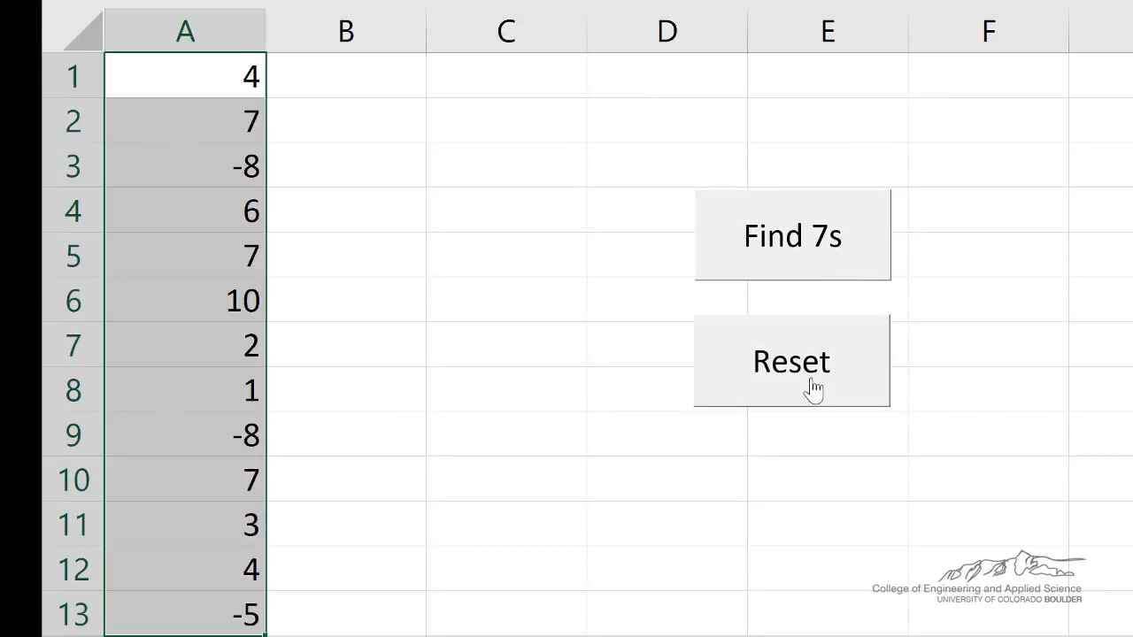